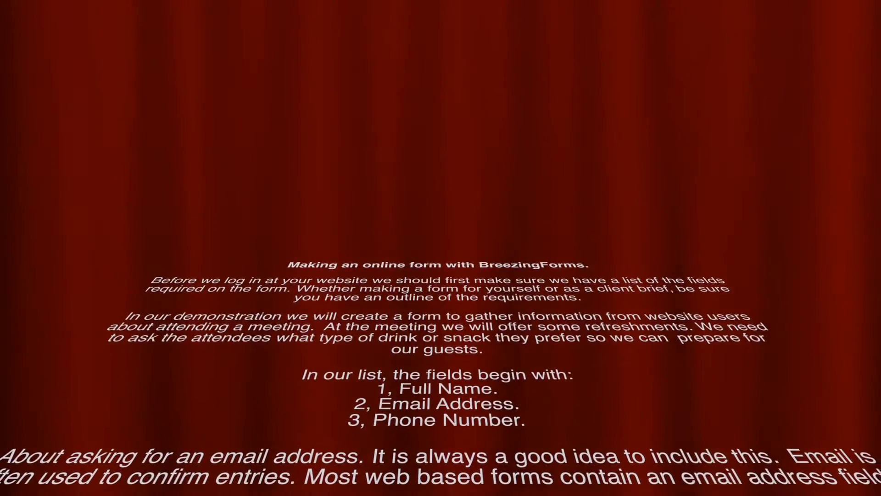
Go to Components > BreezingForms and bring up its empty Manage Forms list.
scroll("down", 3)
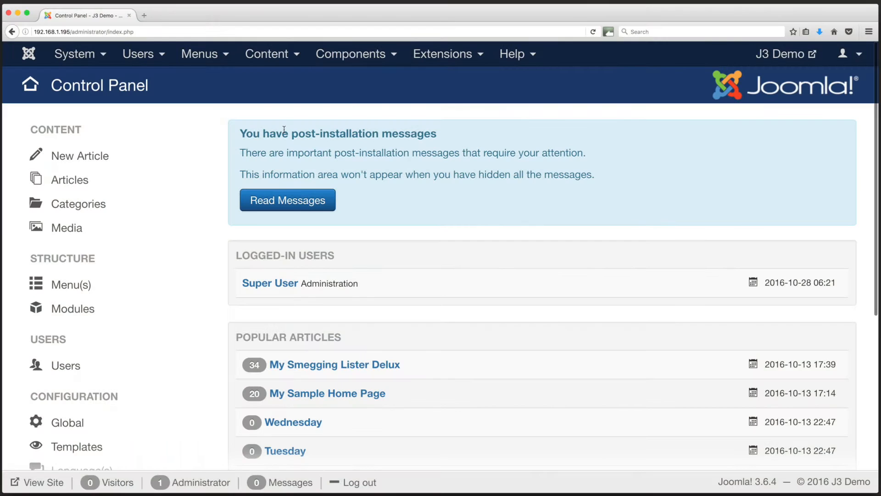
mouse_move(346, 60)
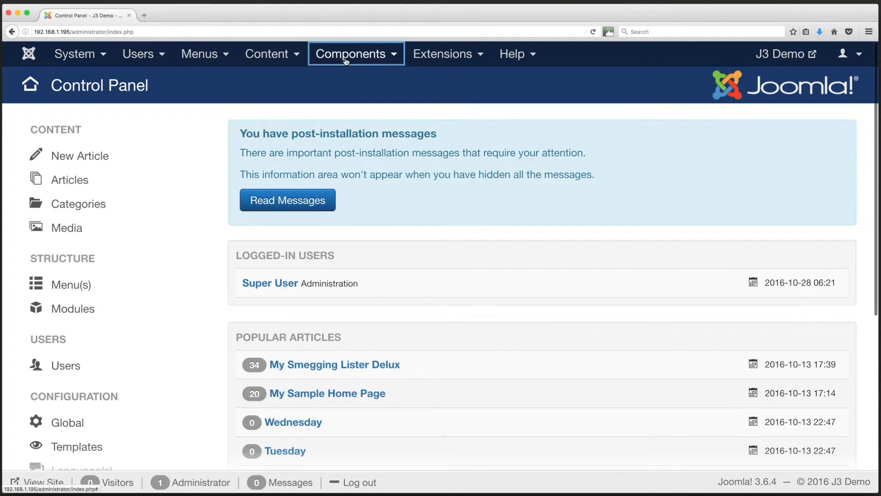
left_click(350, 53)
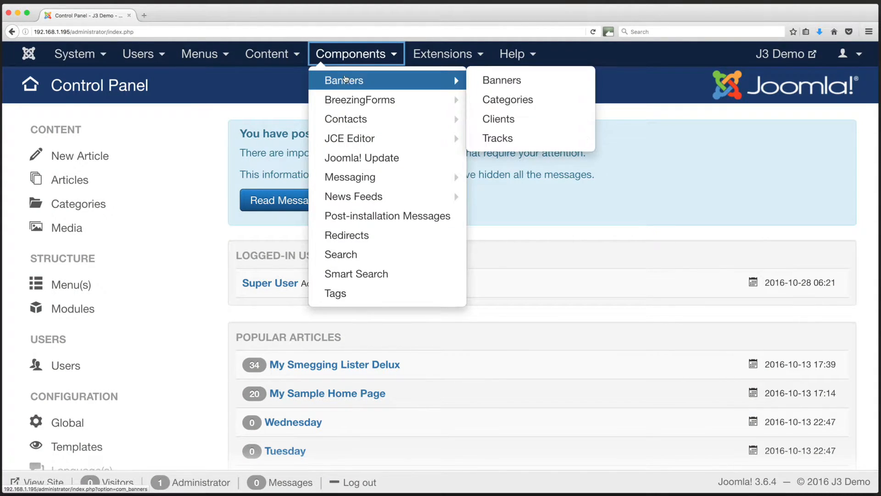
left_click(501, 80)
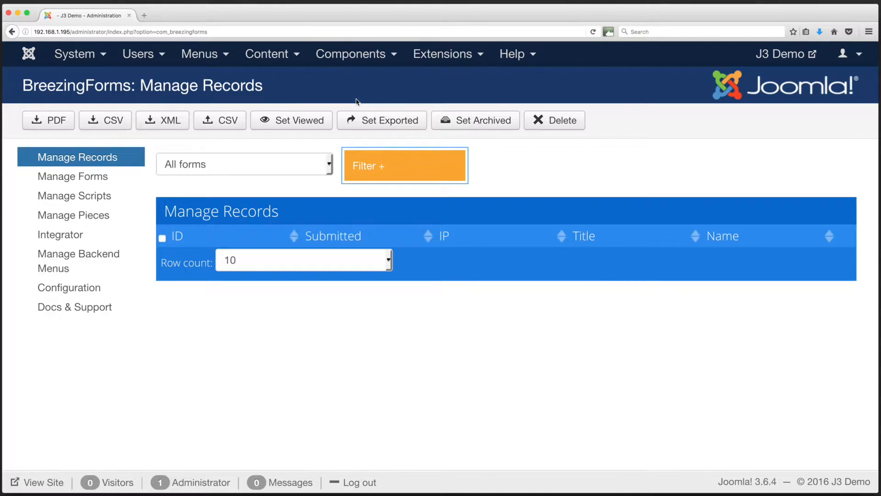
mouse_move(349, 101)
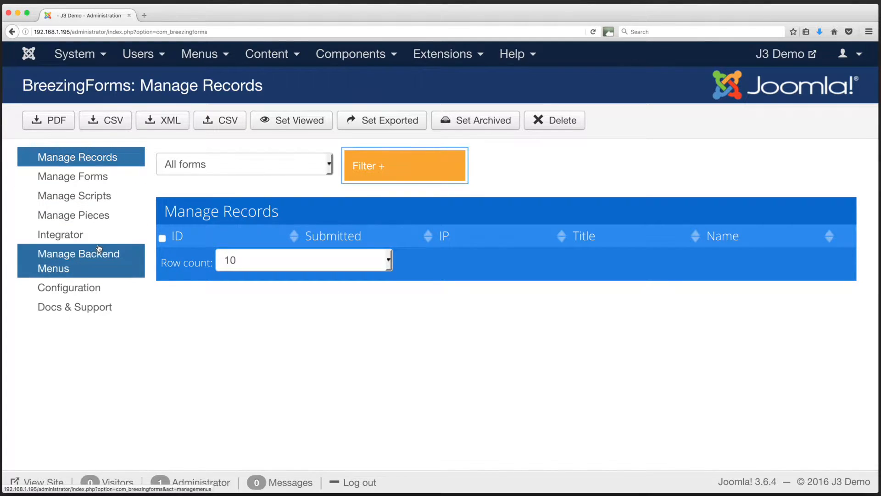
left_click(71, 176)
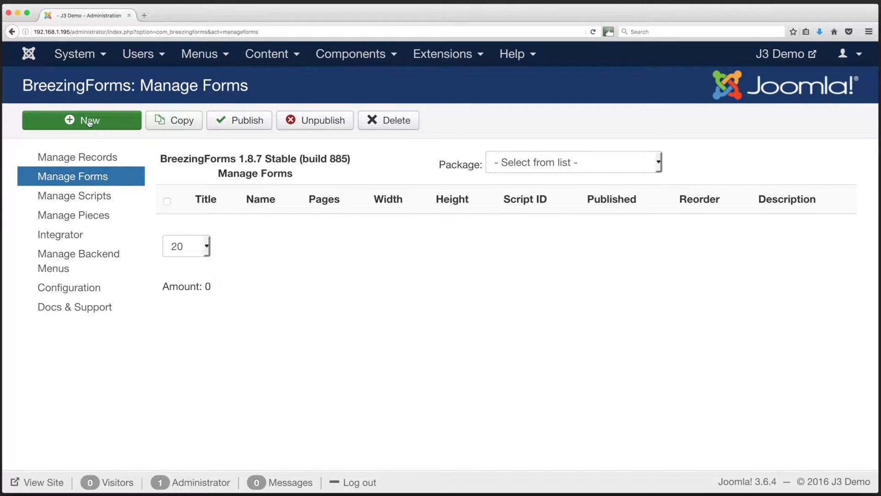
left_click(88, 120)
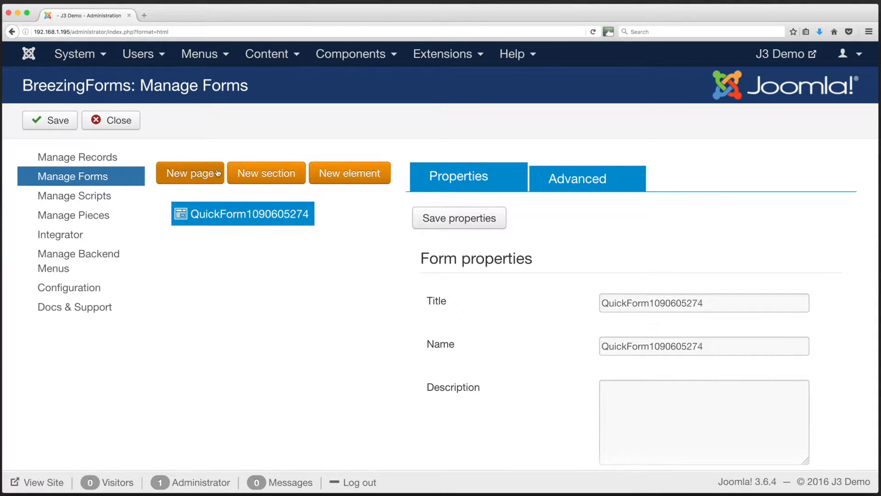
mouse_move(330, 178)
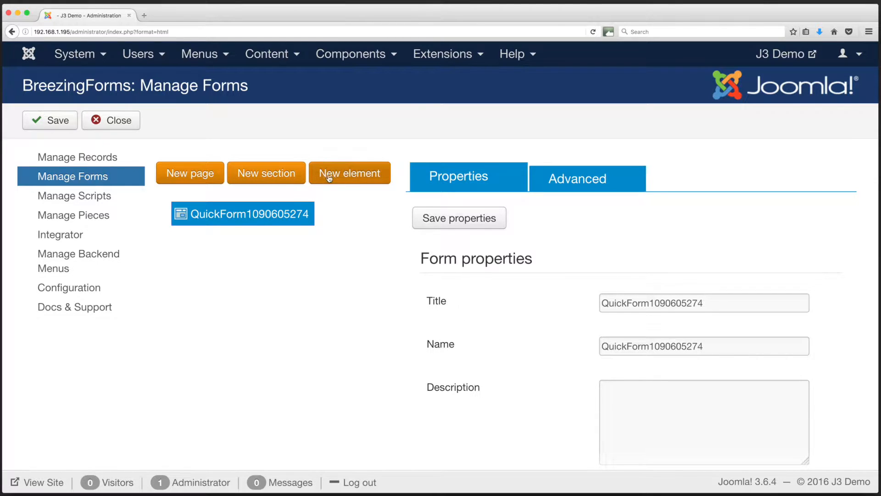
mouse_move(343, 209)
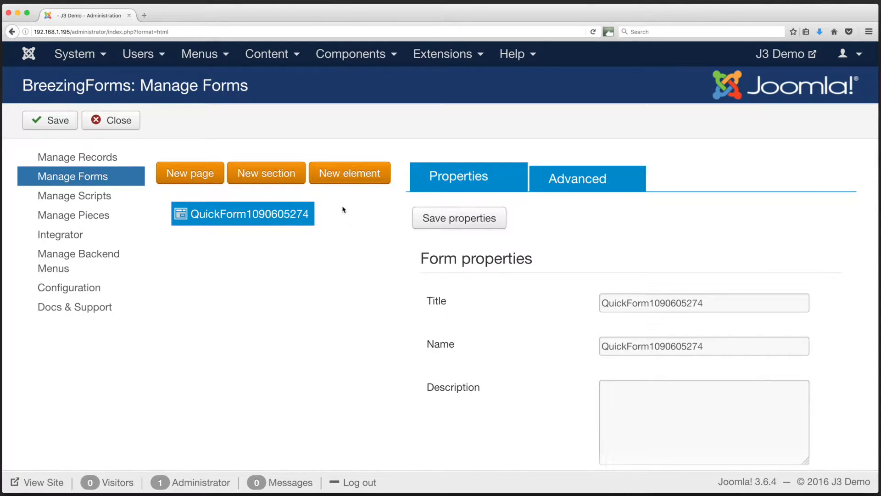
mouse_move(558, 181)
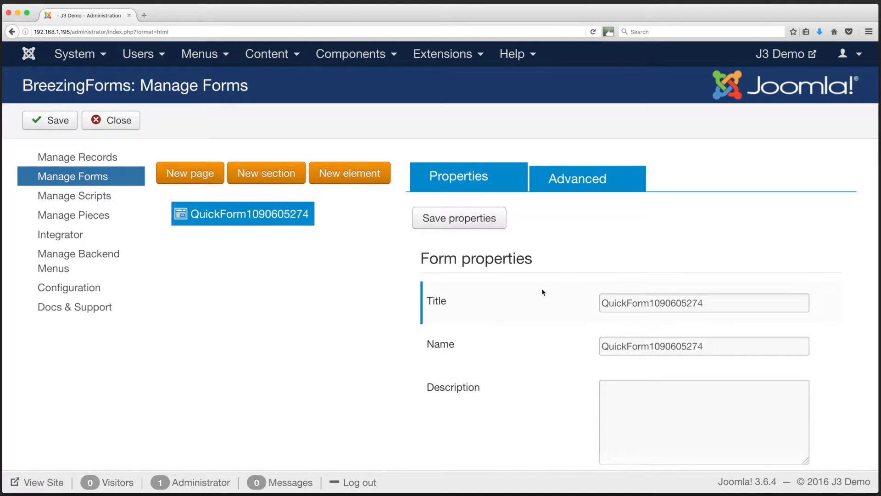
mouse_move(327, 340)
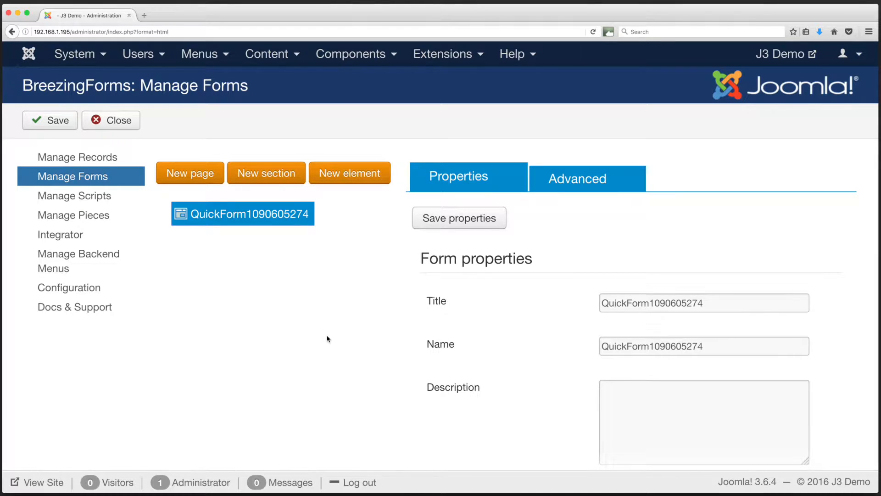
Fill in the form title Meeting Refreshments, name meeting_refreshments_01 and a short test description.
left_click(707, 303)
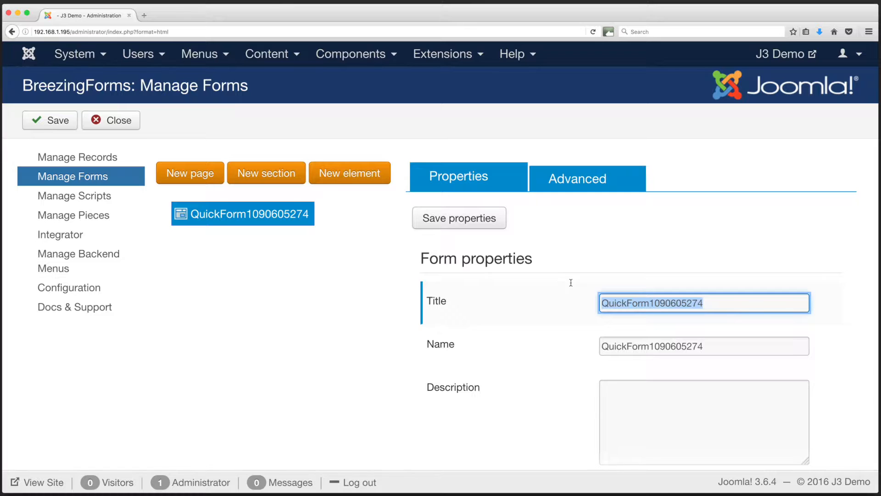
type("This is m")
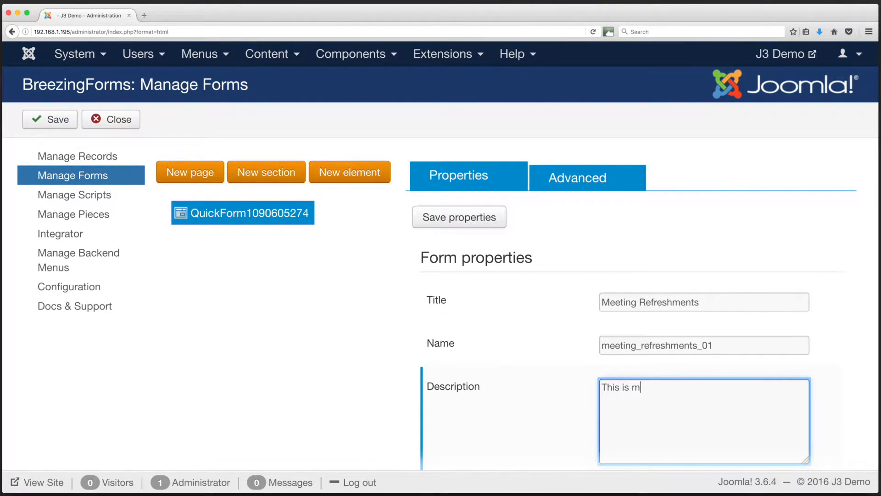
type("y test for")
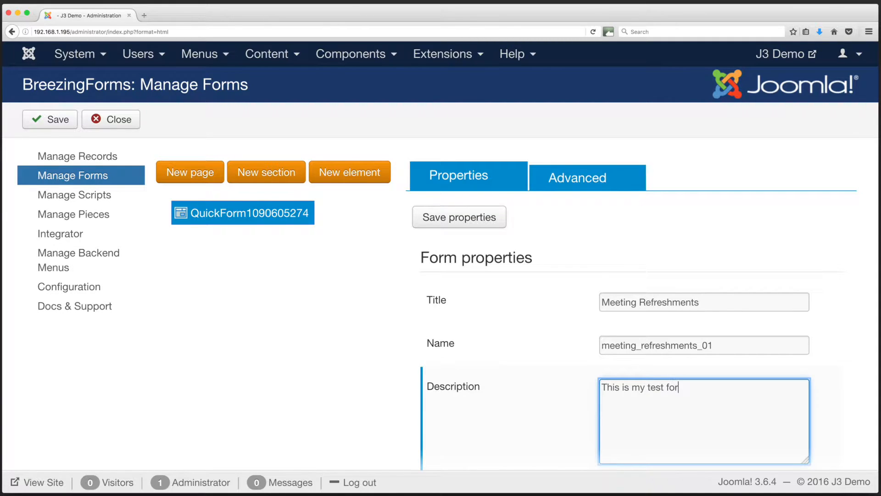
type("m to check things out!")
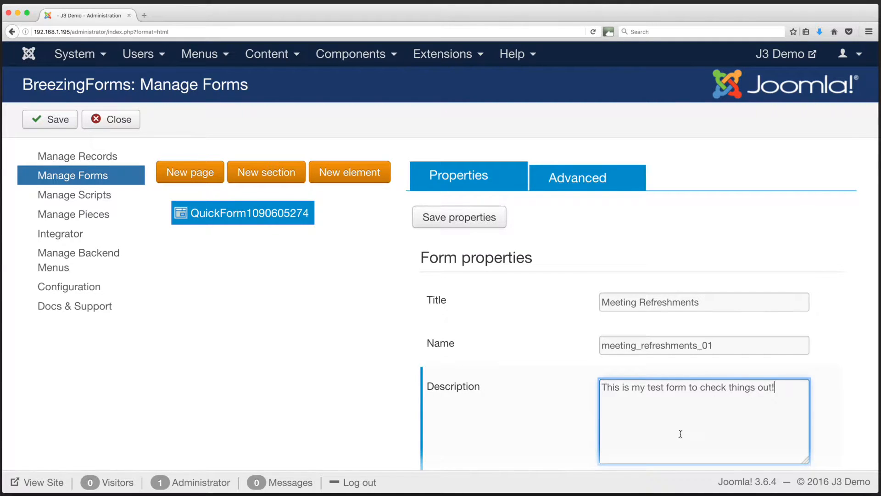
scroll("down", 3)
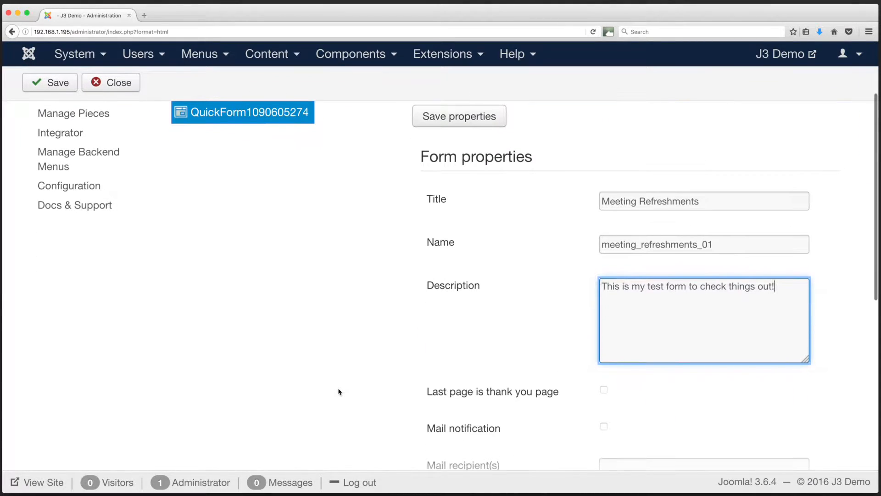
scroll("down", 3)
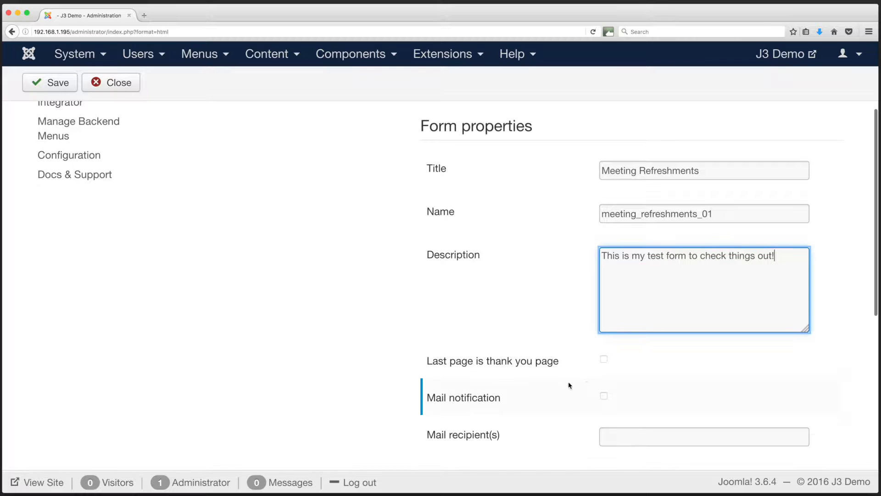
left_click(604, 360)
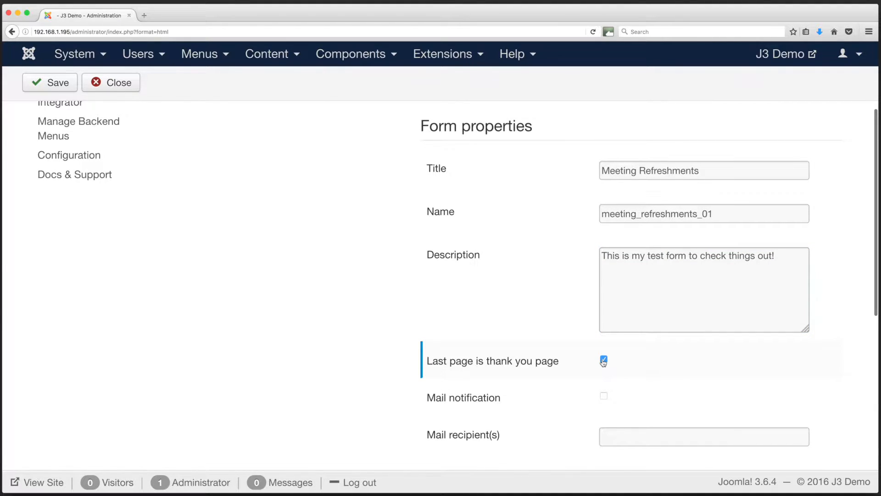
scroll("down", 3)
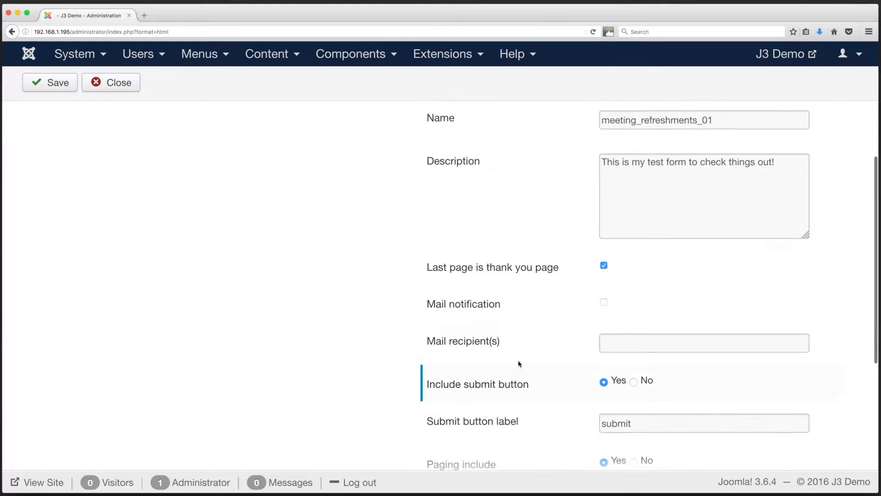
left_click(604, 302)
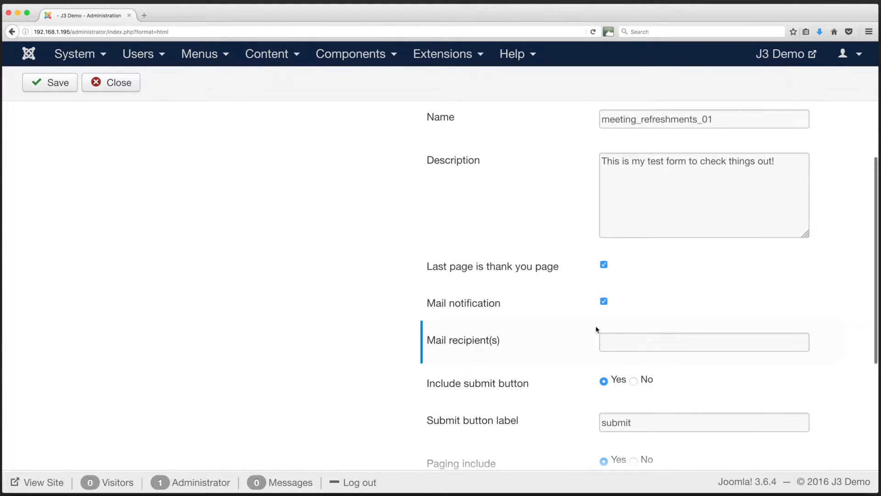
type("me@whe")
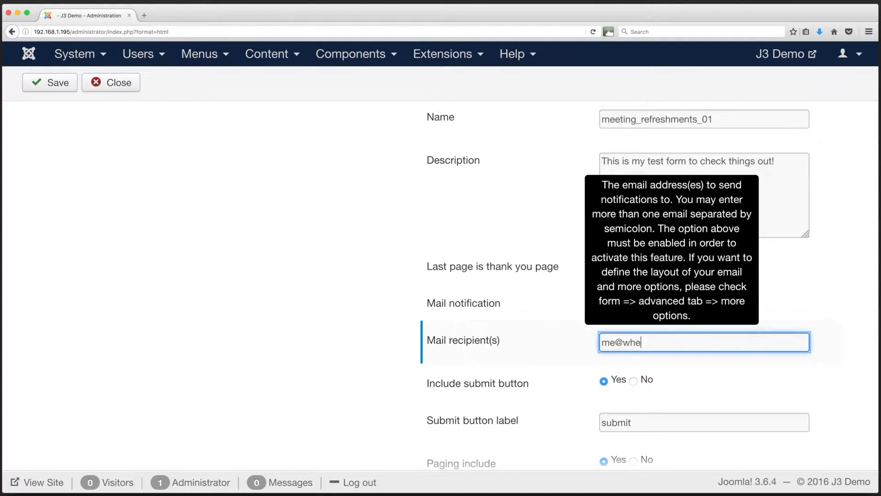
type("re.wot")
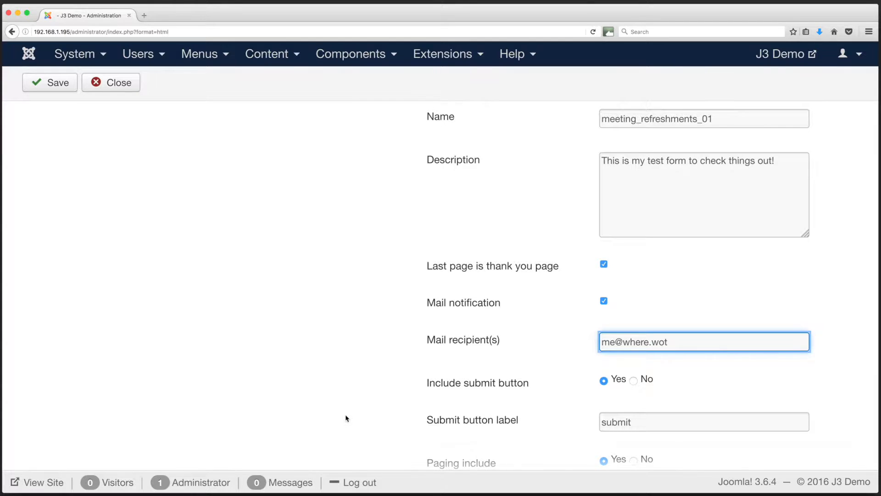
Save the form properties under Meeting Refreshments.
scroll("down", 3)
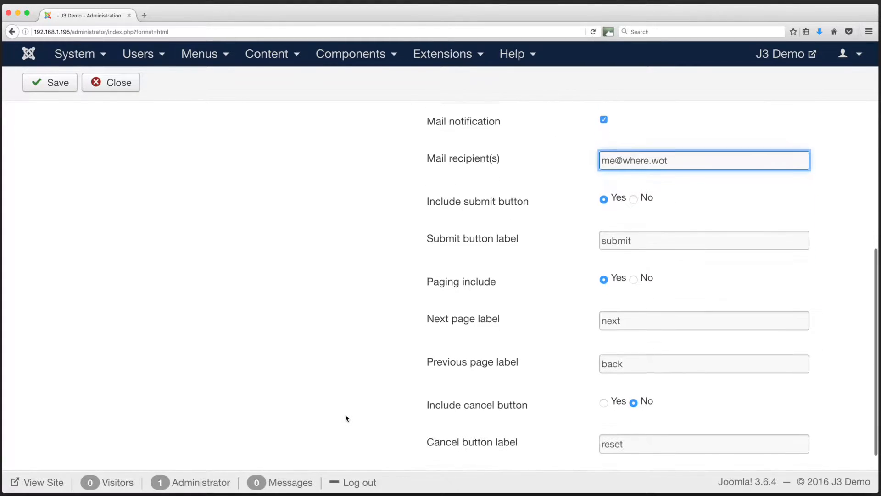
scroll("down", 3)
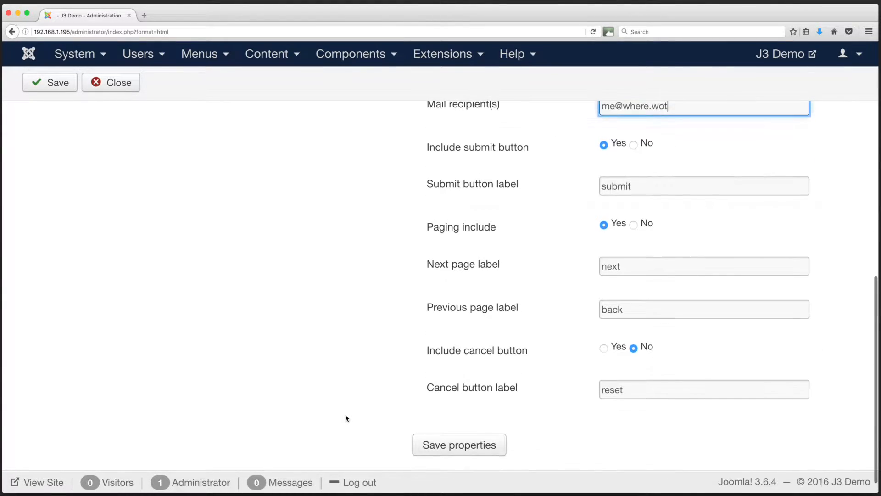
left_click(459, 444)
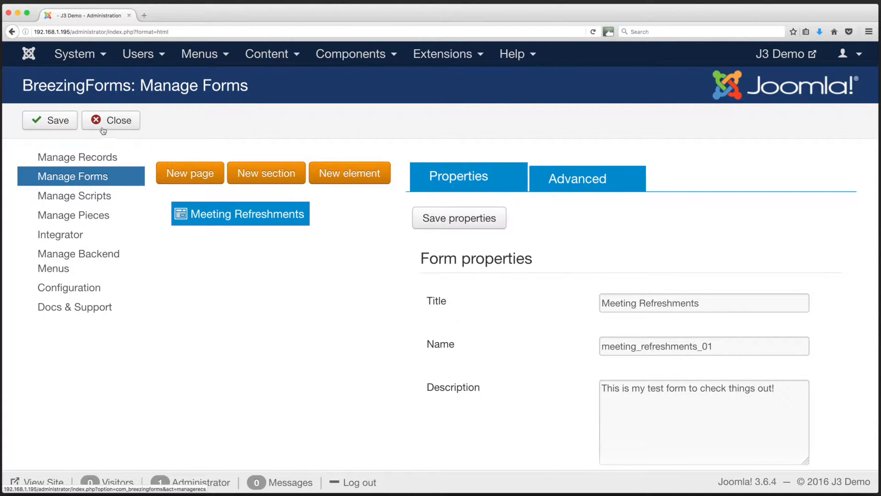
Save the Meeting Refreshments form and add its first page, Page 1.
left_click(50, 121)
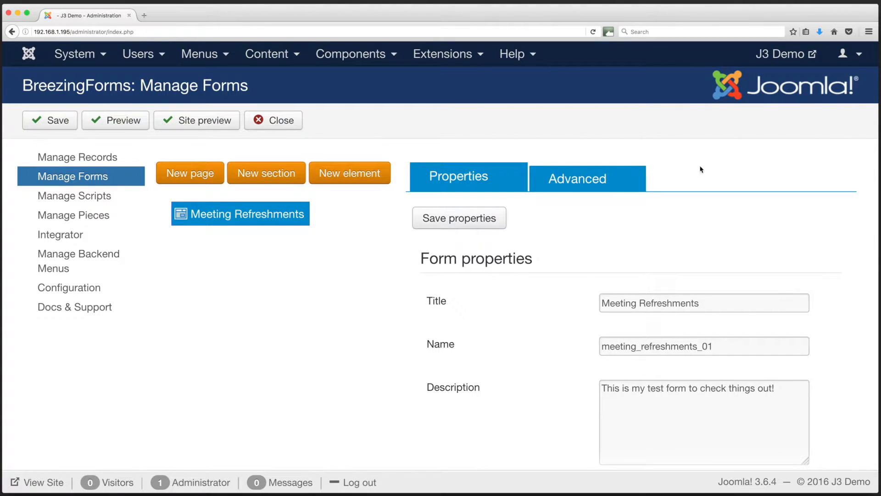
mouse_move(718, 170)
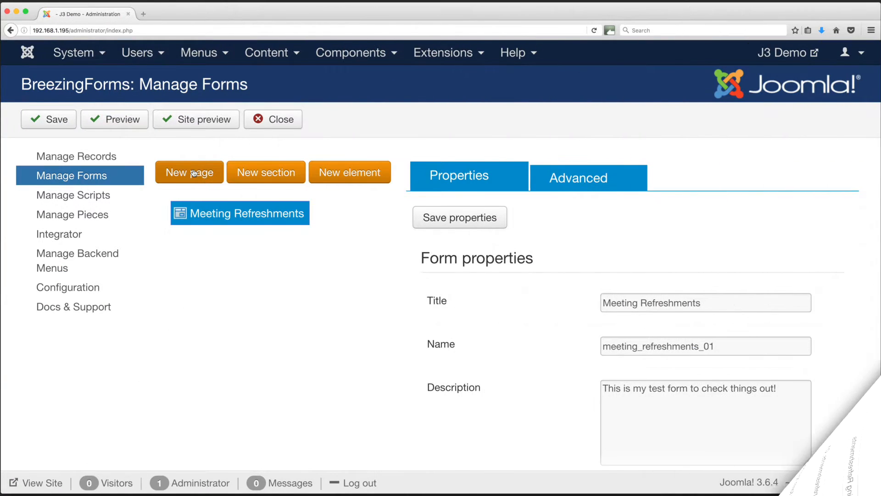
left_click(189, 173)
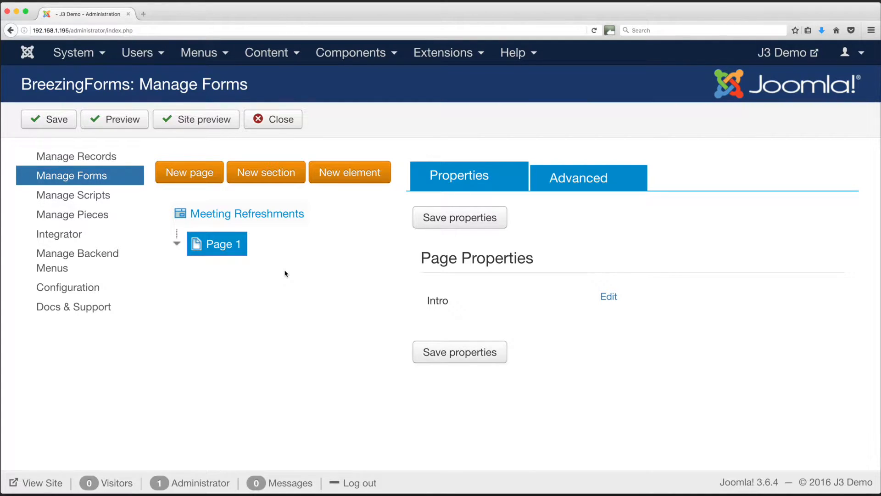
mouse_move(285, 249)
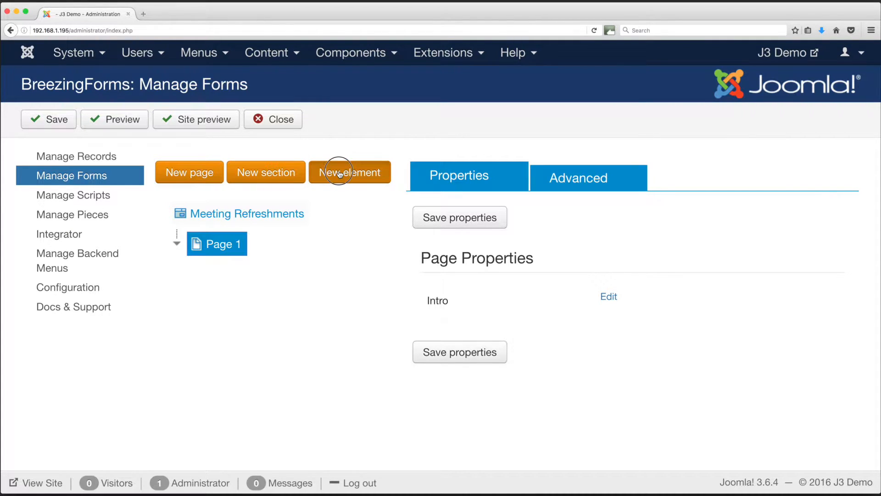
Add a textfield element to Page 1 named fullname with label Full Name.
left_click(350, 173)
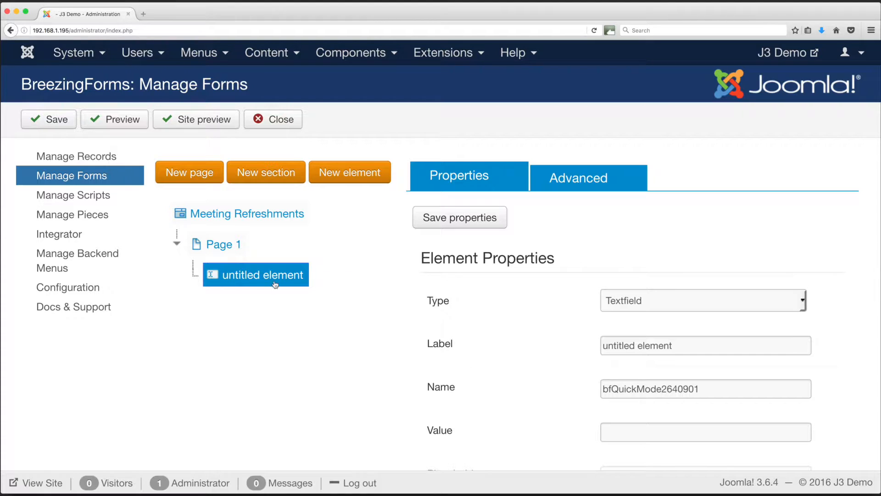
mouse_move(343, 282)
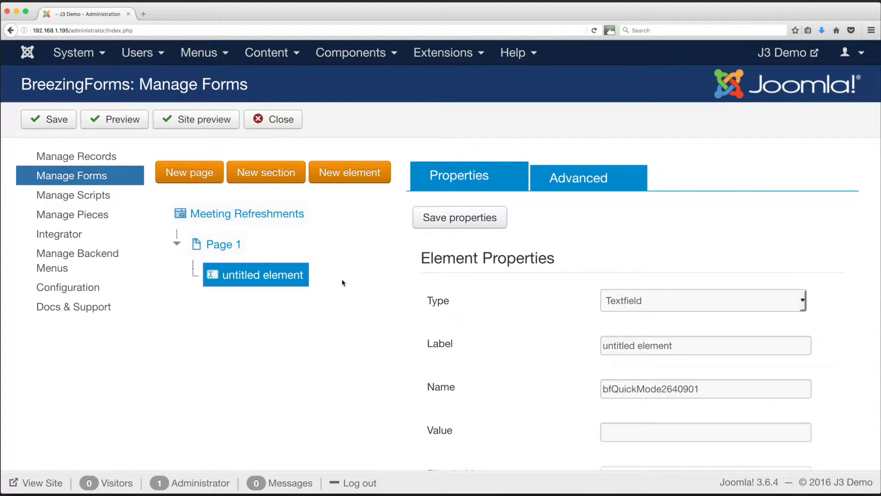
scroll("down", 3)
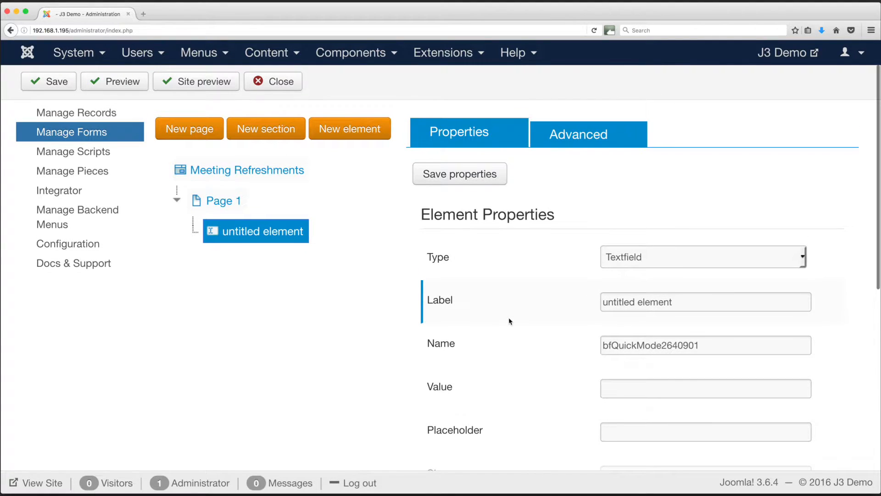
mouse_move(544, 276)
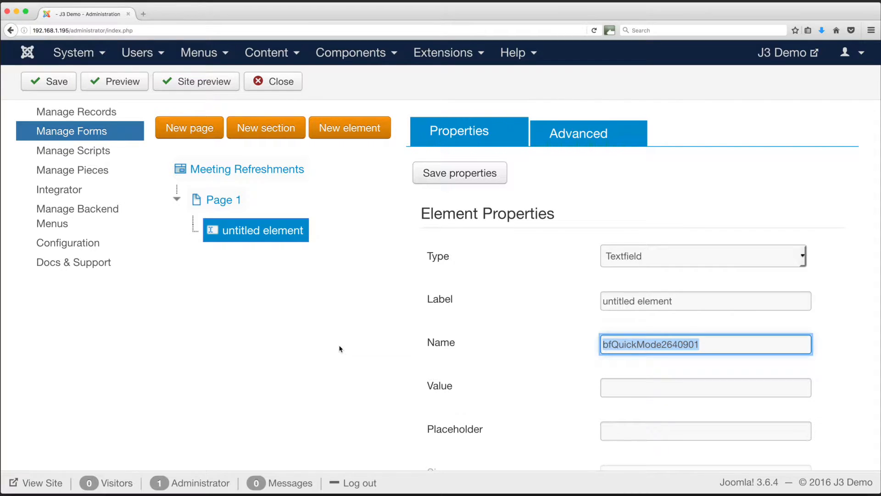
left_click(683, 301)
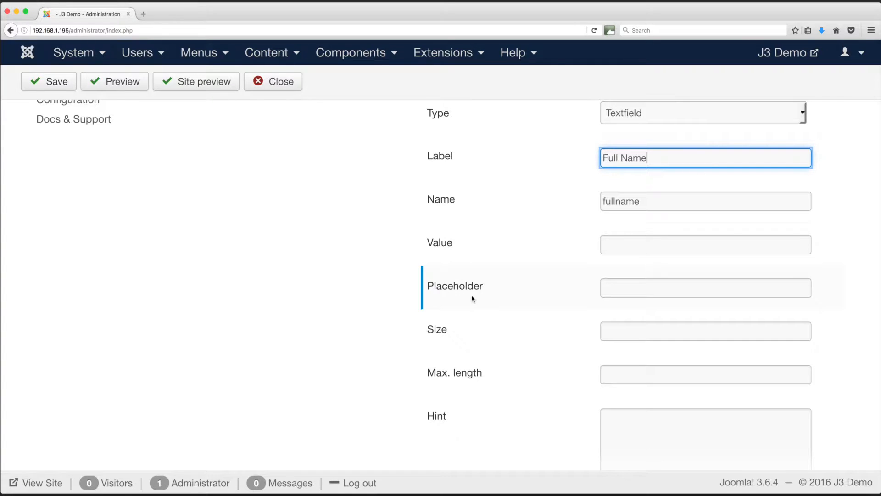
mouse_move(467, 337)
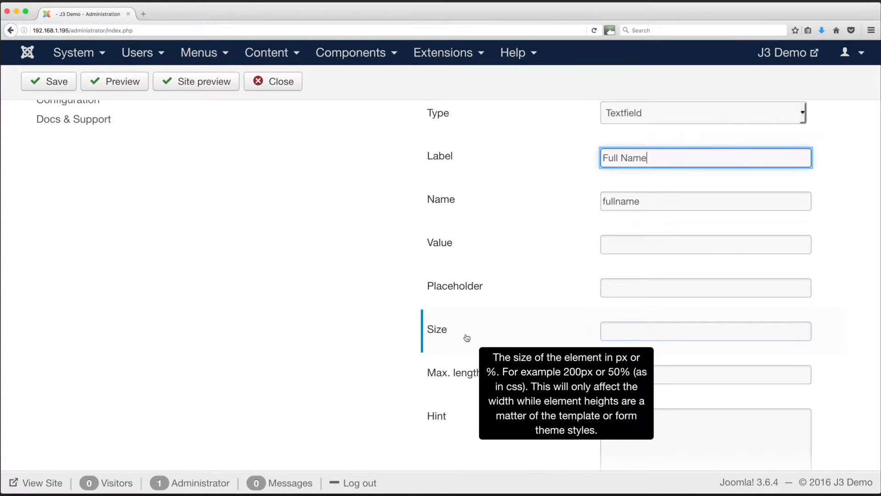
Set Full Name's max length to 64 and hint to 'Please enter your full name'.
scroll("down", 3)
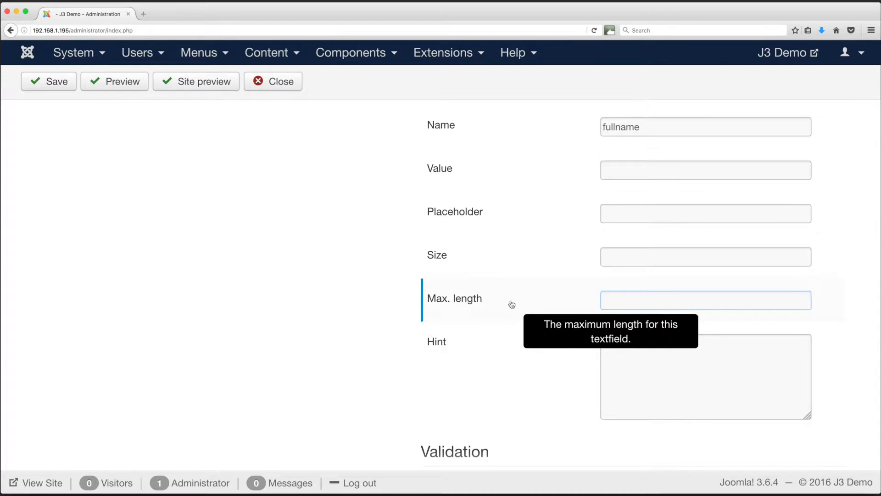
mouse_move(526, 304)
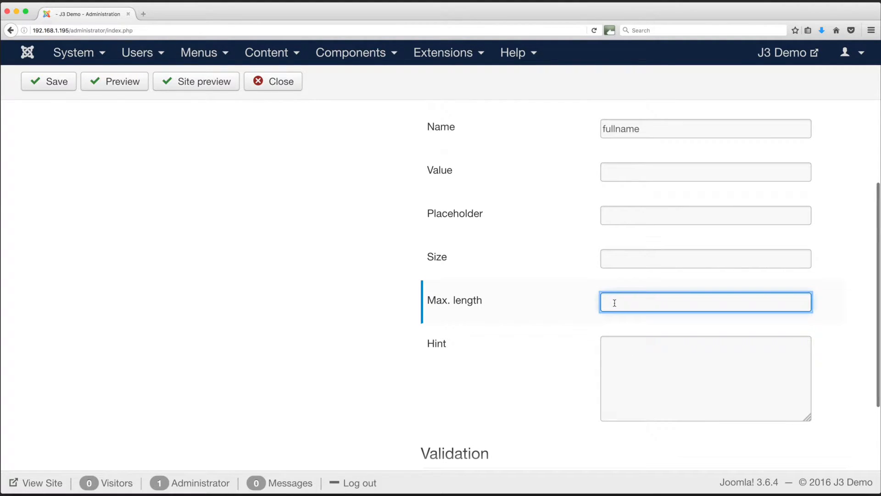
type("64")
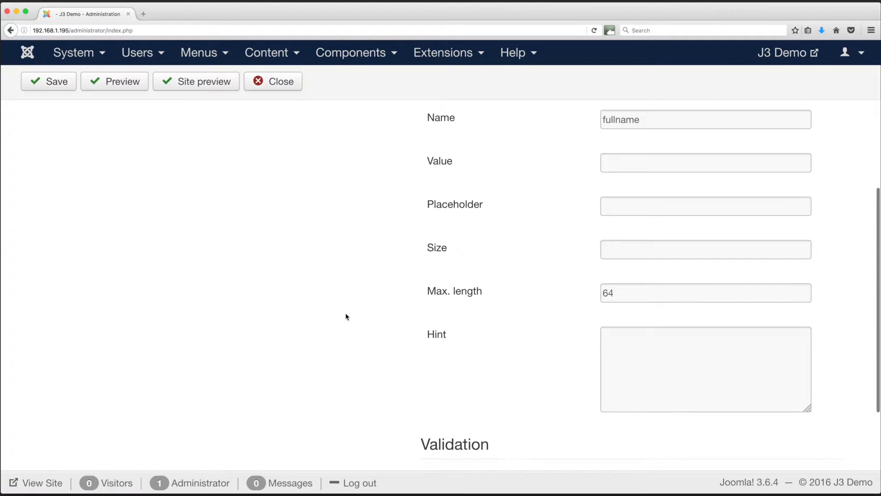
scroll("down", 3)
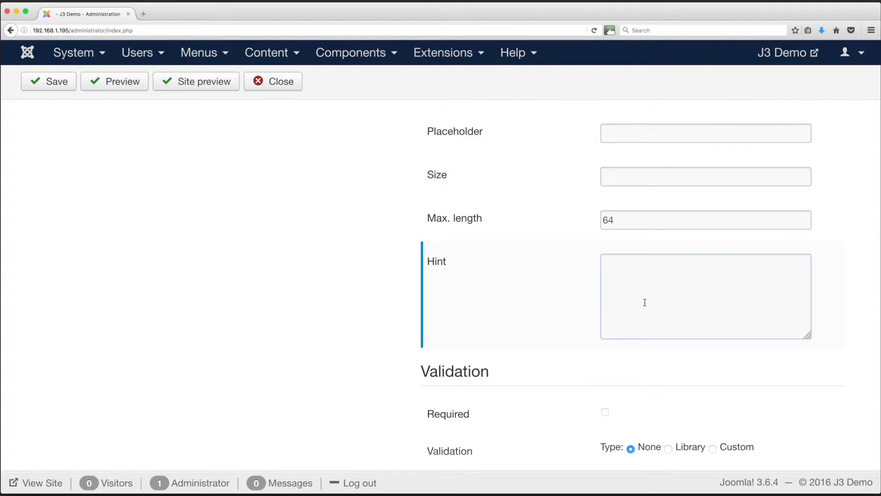
type("P")
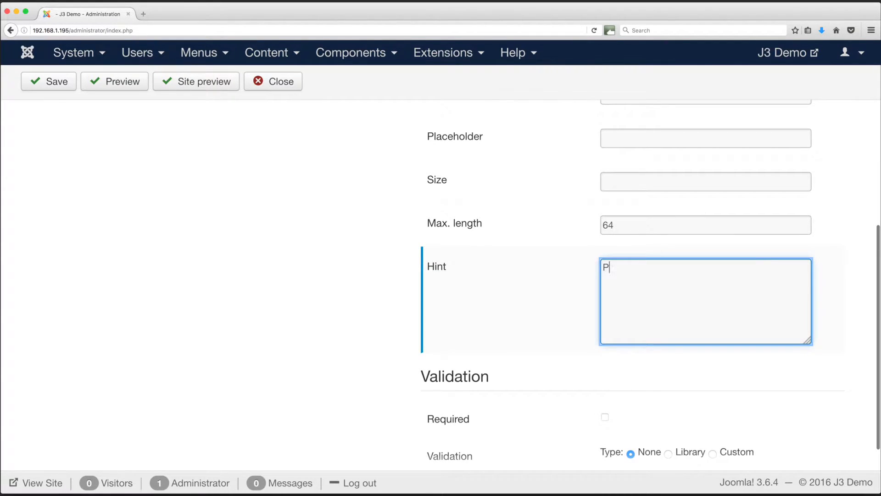
type("lease ent")
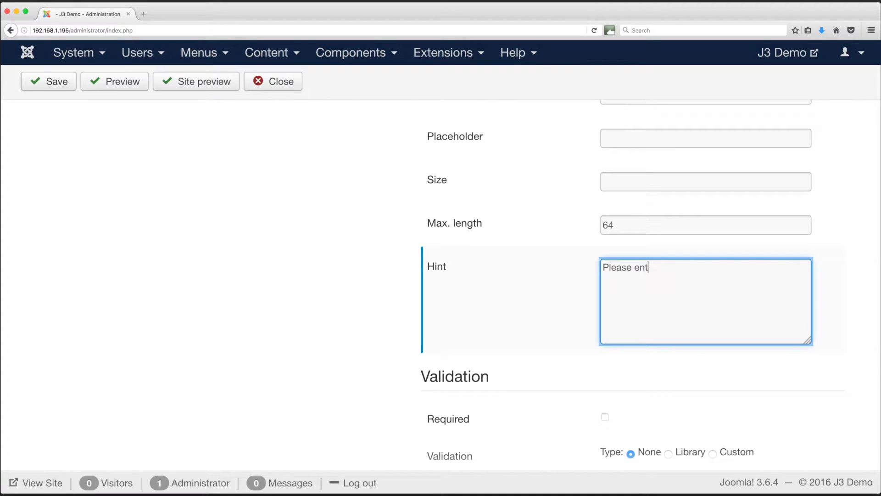
type("er your full")
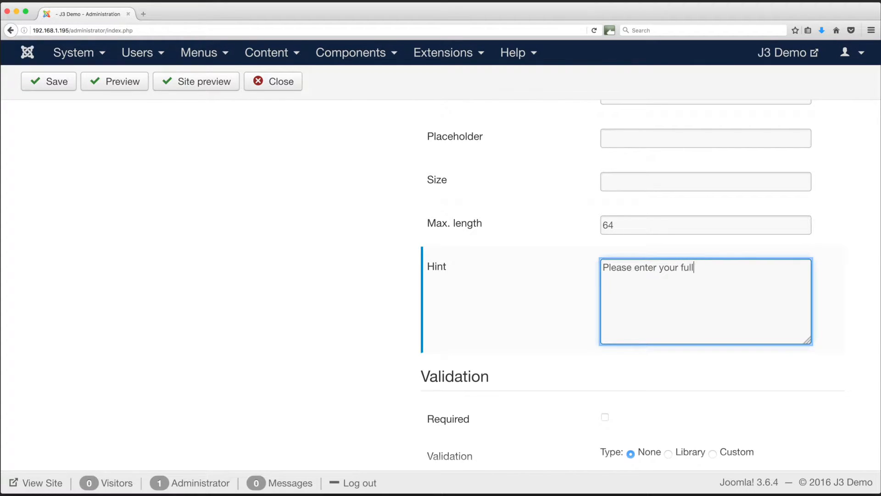
type("name")
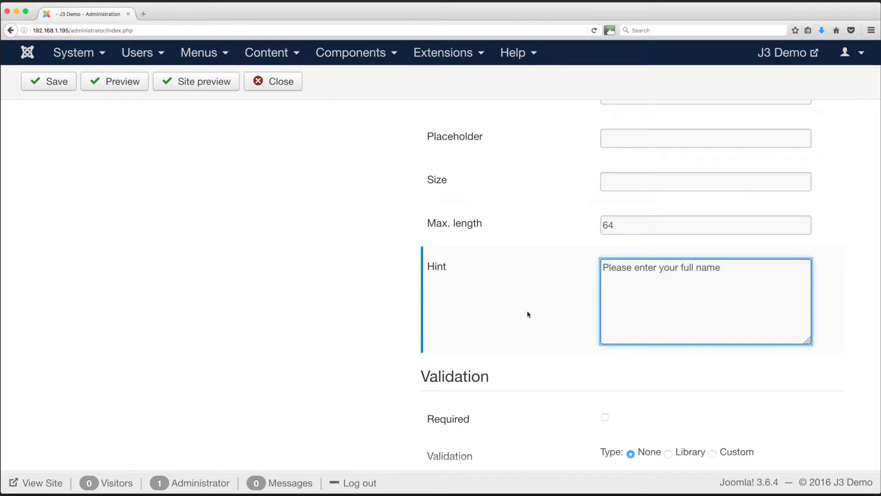
scroll("down", 3)
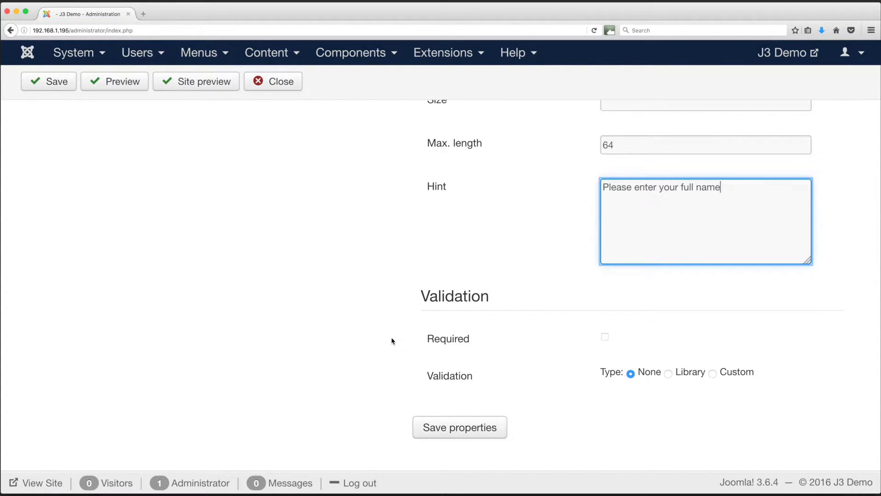
mouse_move(604, 340)
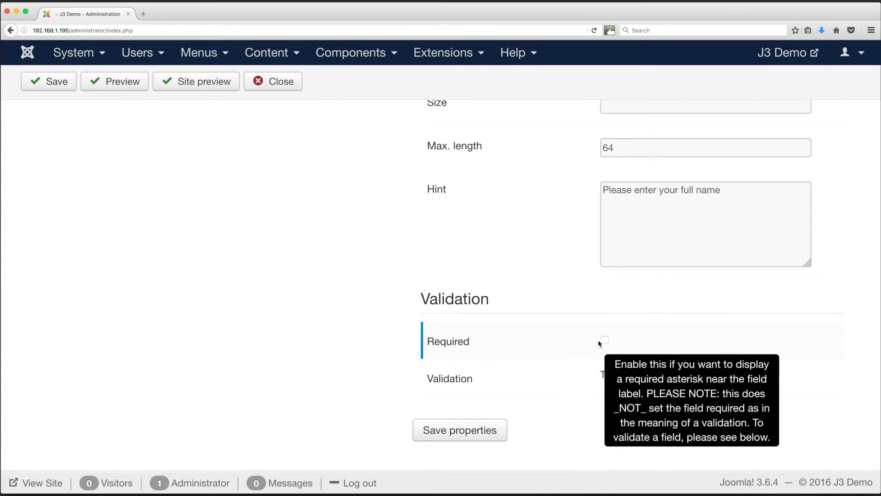
Mark Full Name as required with validation None and save the element properties.
left_click(604, 340)
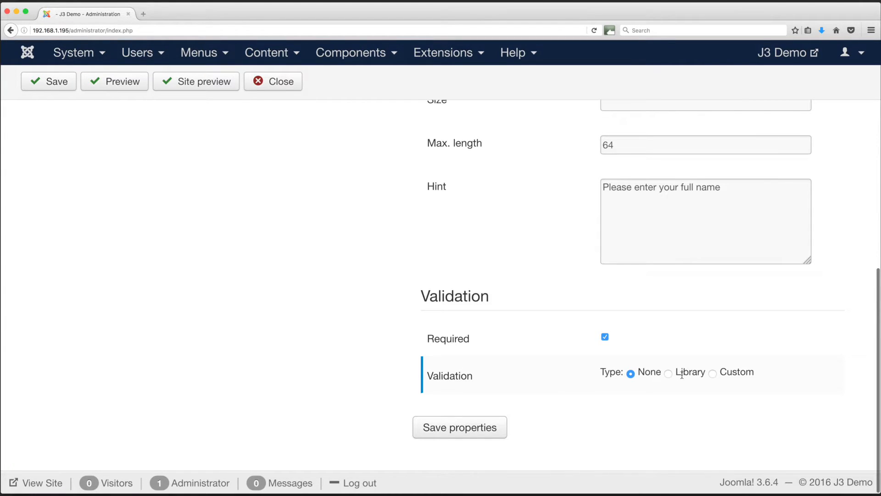
left_click(668, 372)
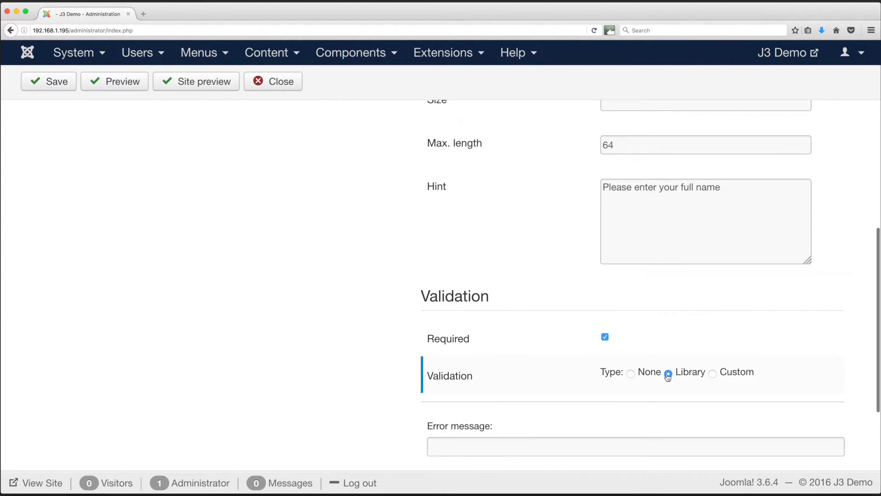
left_click(669, 375)
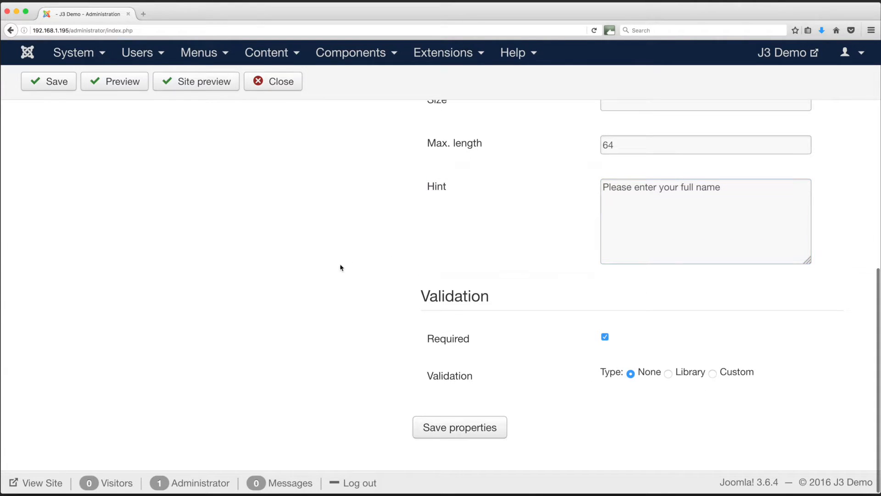
mouse_move(331, 269)
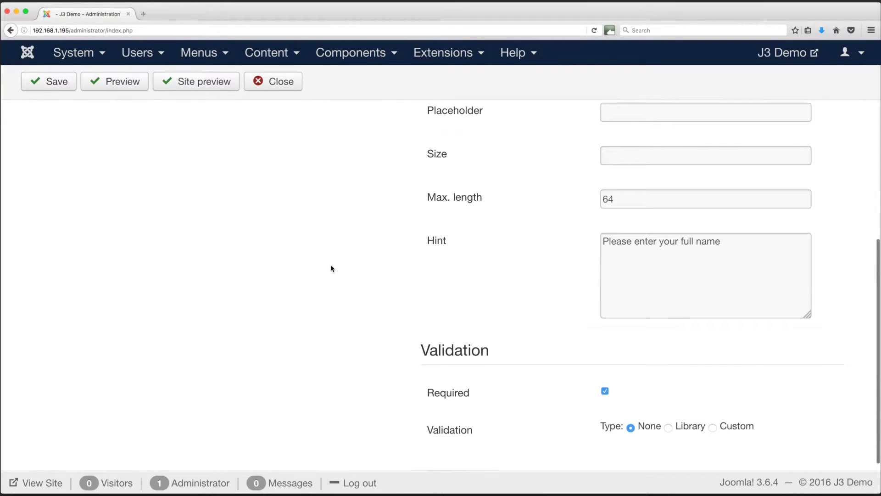
scroll("down", 3)
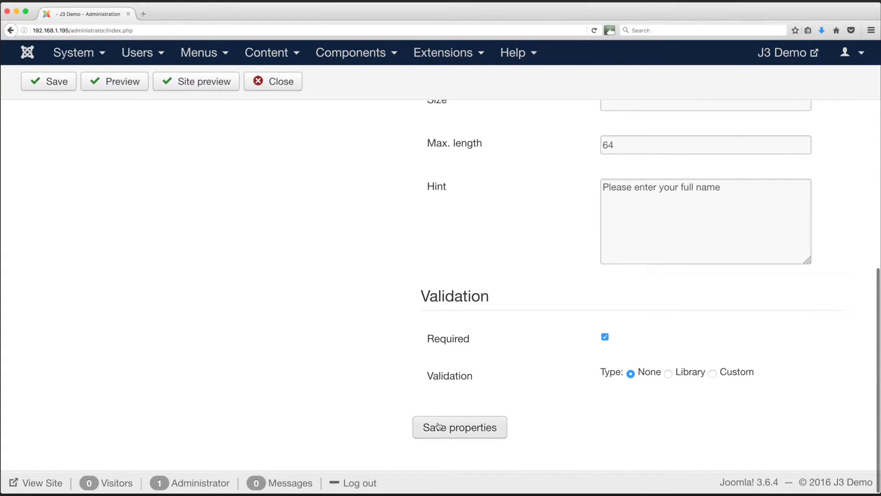
left_click(437, 434)
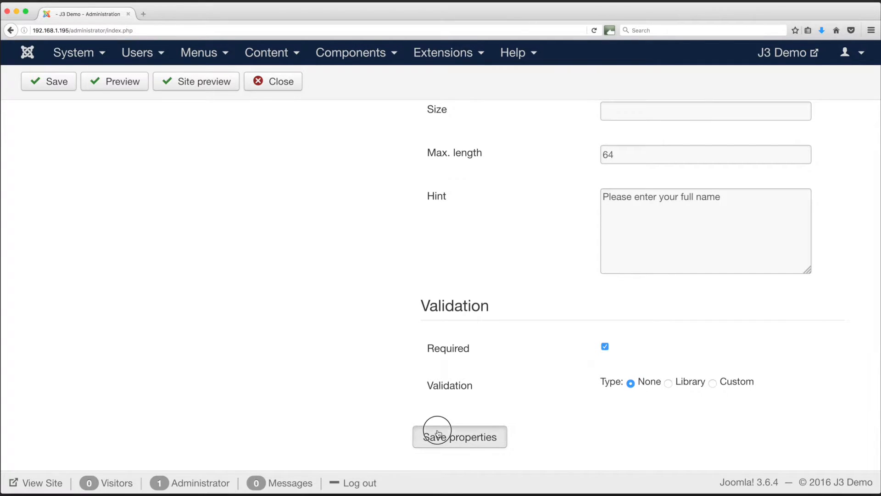
left_click(438, 437)
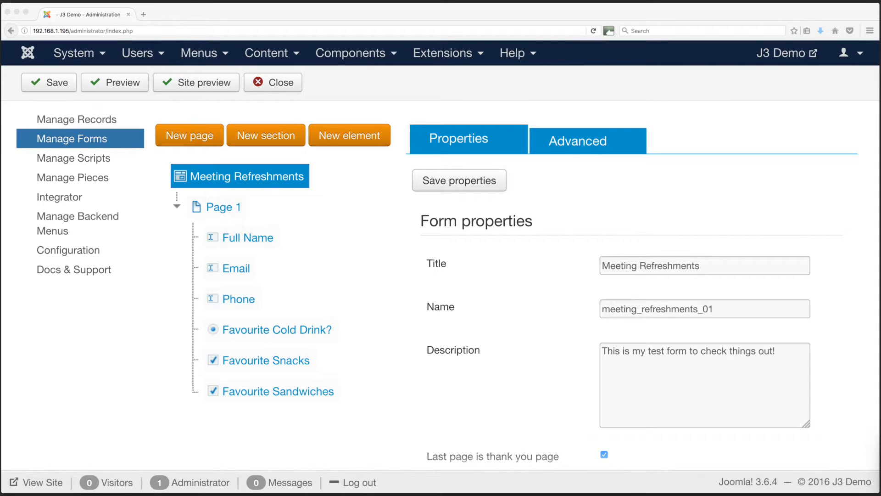
mouse_move(357, 209)
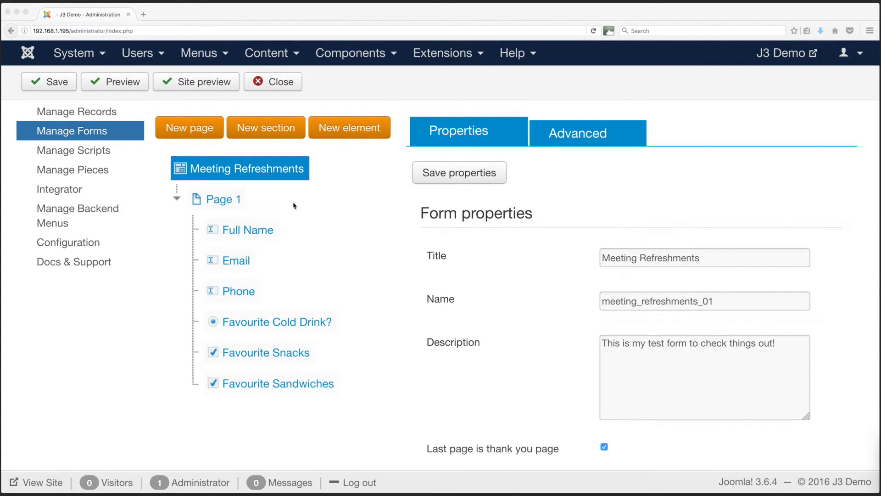
mouse_move(270, 204)
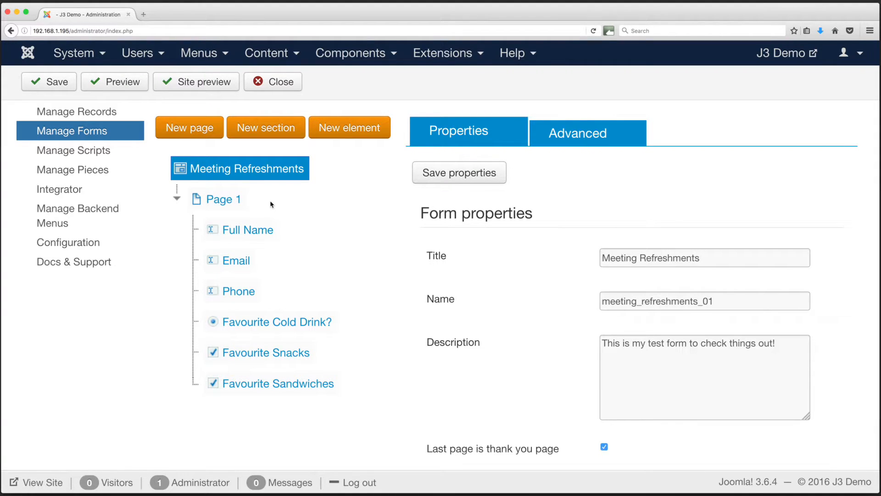
Add a new element to Page 1 and set its type to Radio group.
left_click(222, 199)
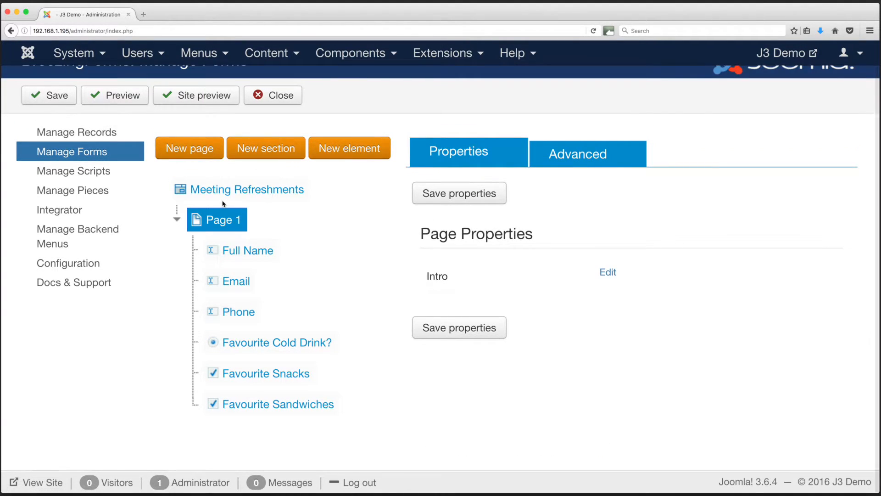
left_click(349, 147)
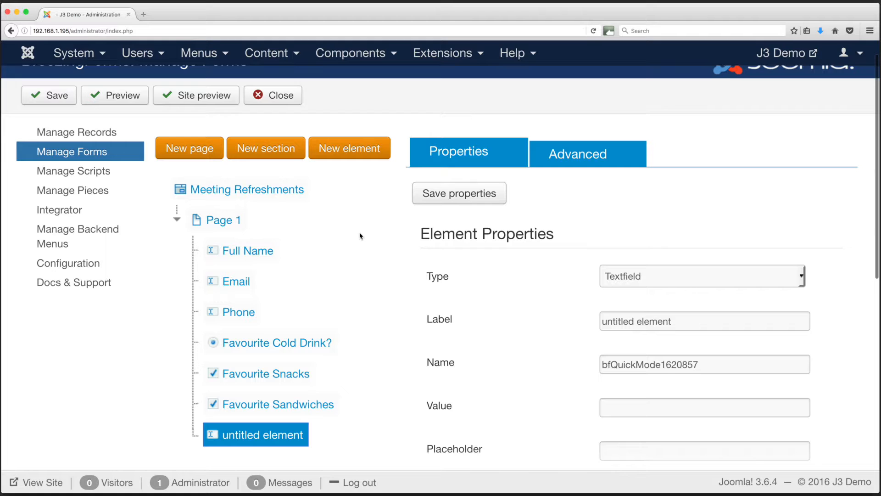
scroll("down", 3)
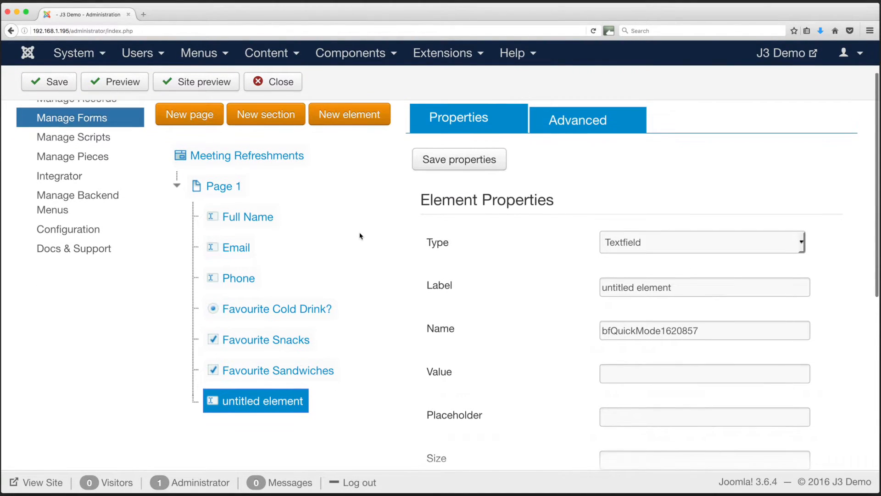
left_click(703, 242)
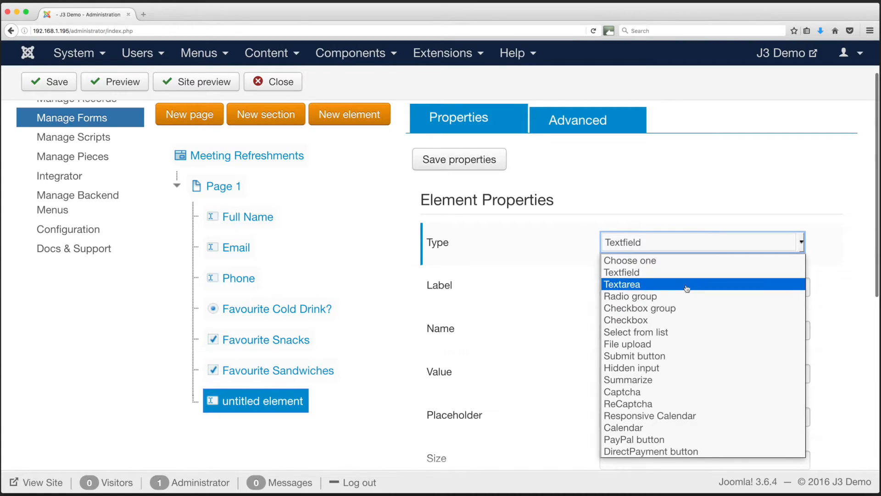
mouse_move(666, 298)
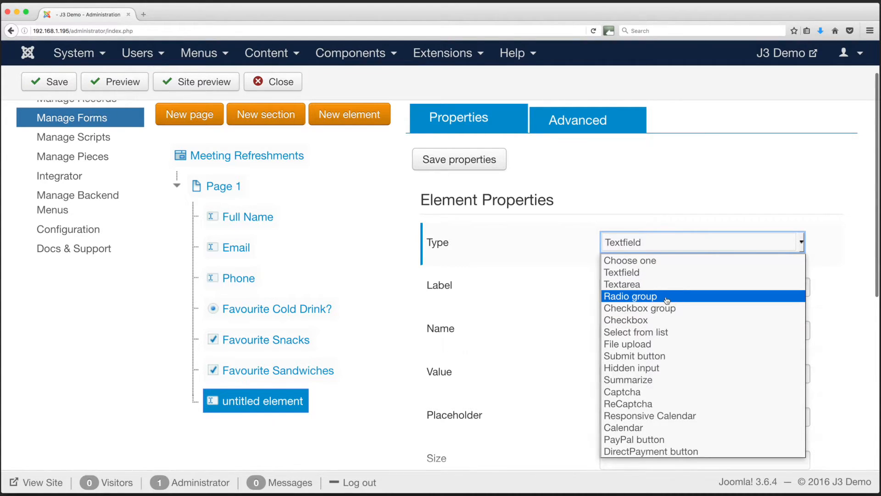
left_click(630, 296)
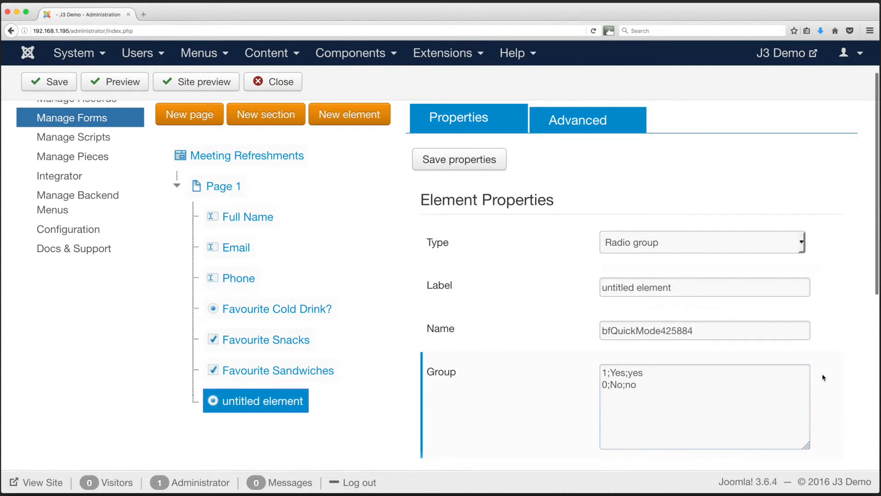
Replace the radio group's Yes/No options with Tea, Coffee Latte, Coffee Cappuccino and Hot Chocolate.
scroll("down", 3)
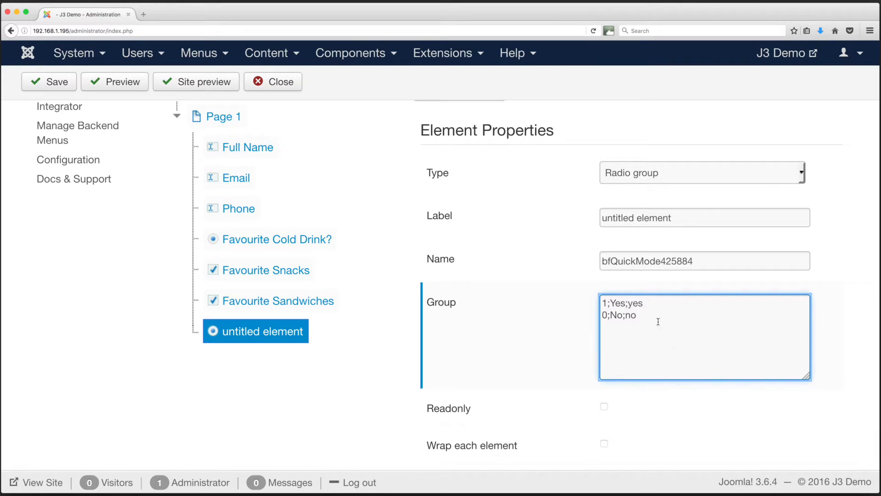
double_click(635, 303)
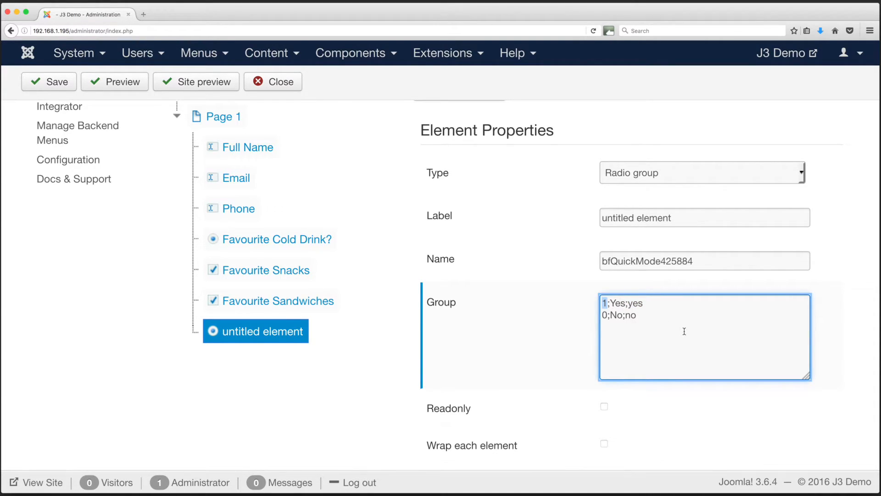
type("0")
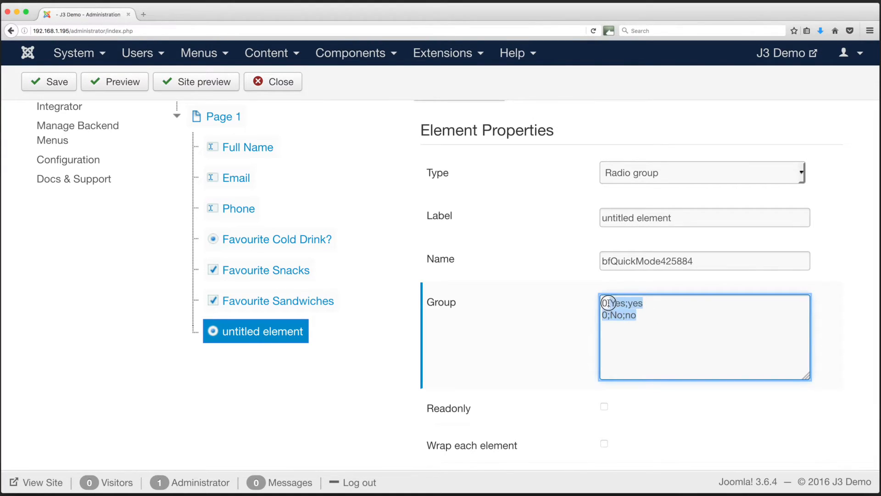
type("0;Tea;tea")
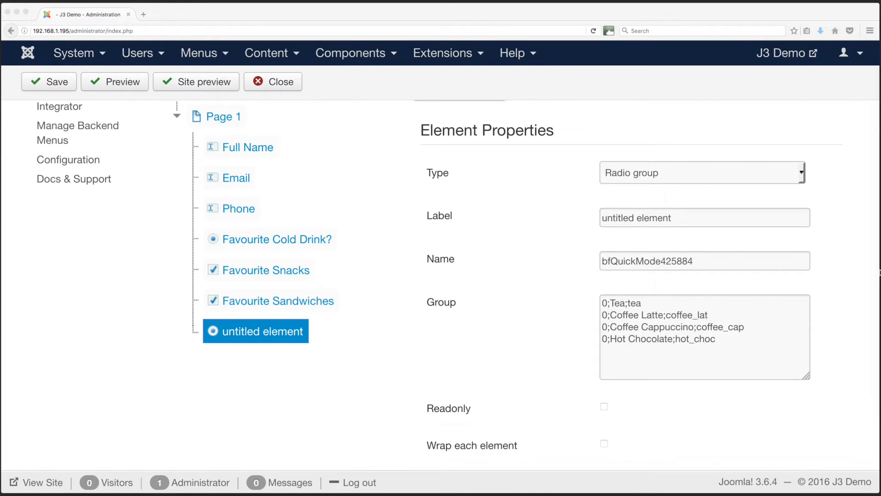
mouse_move(872, 261)
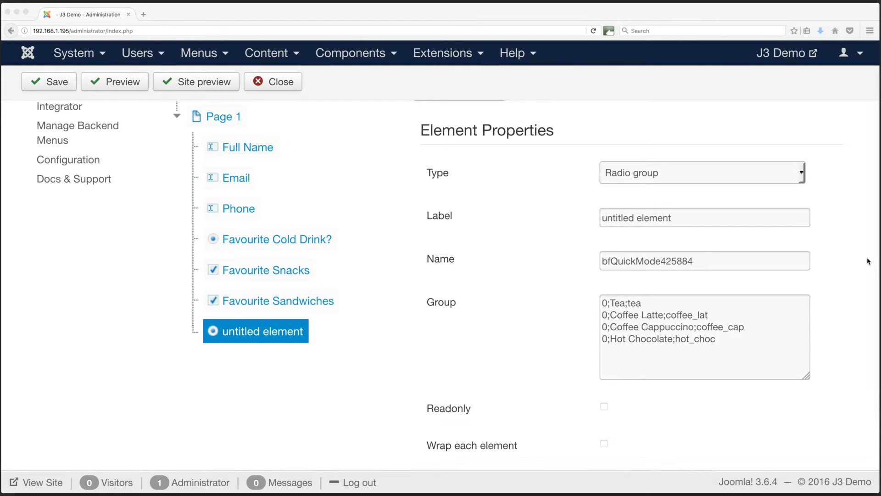
mouse_move(742, 344)
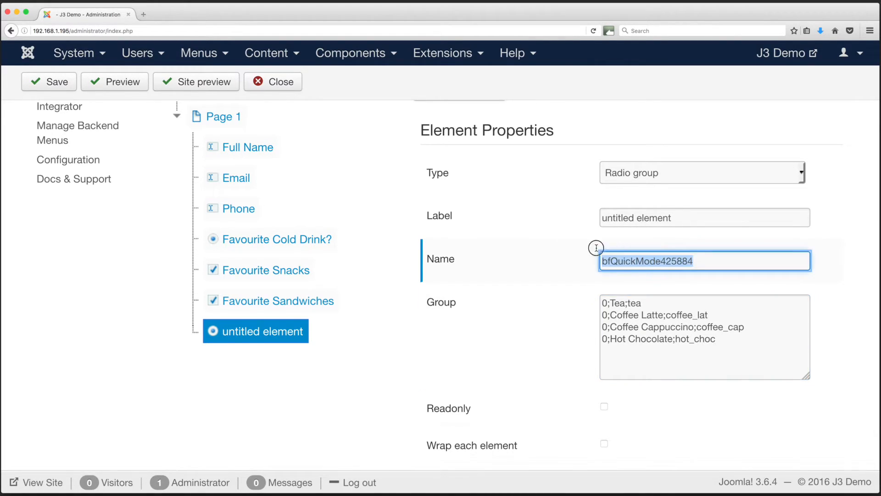
Enter hot_berverage as the radio group's name and Favourite Hot Beverage as its label.
type("hot_berverage")
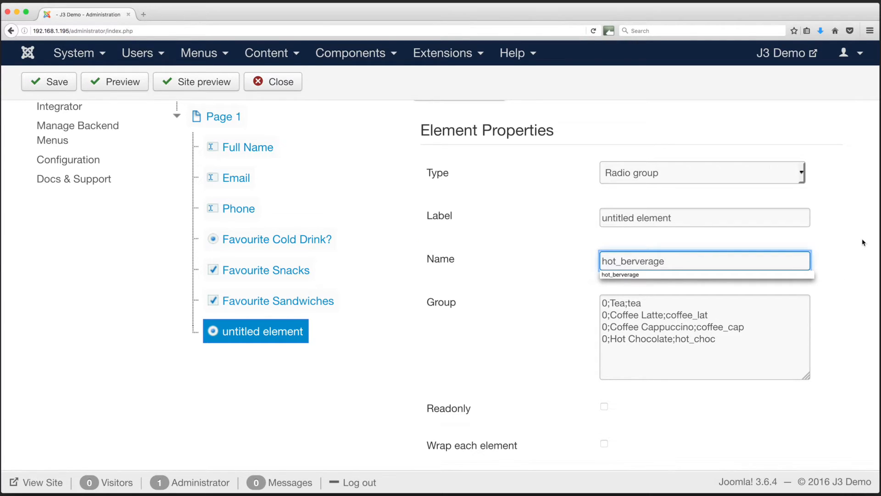
left_click(705, 217)
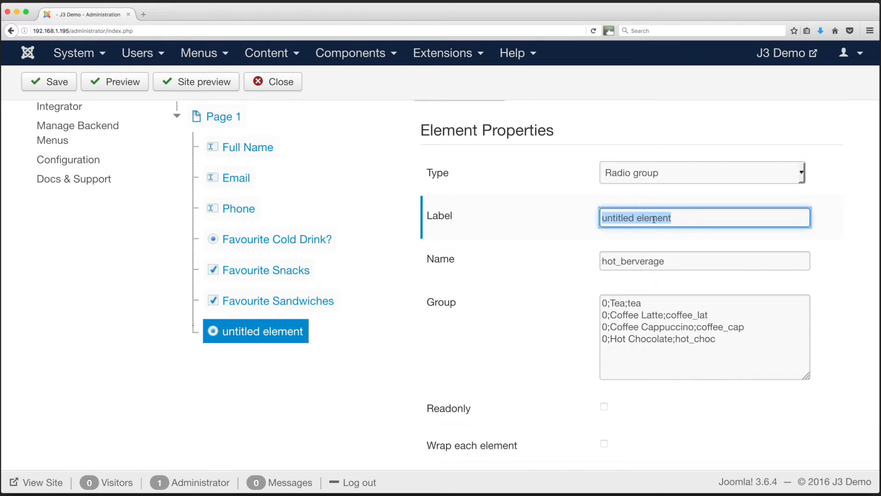
type("f")
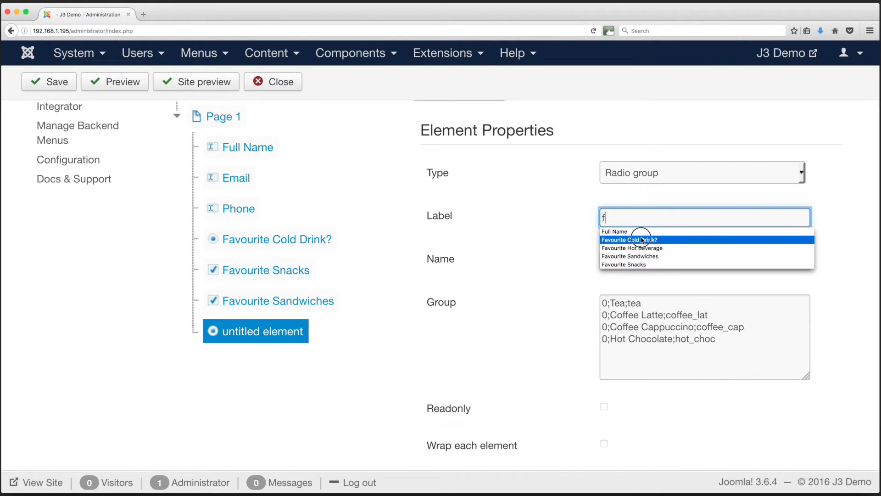
left_click(632, 248)
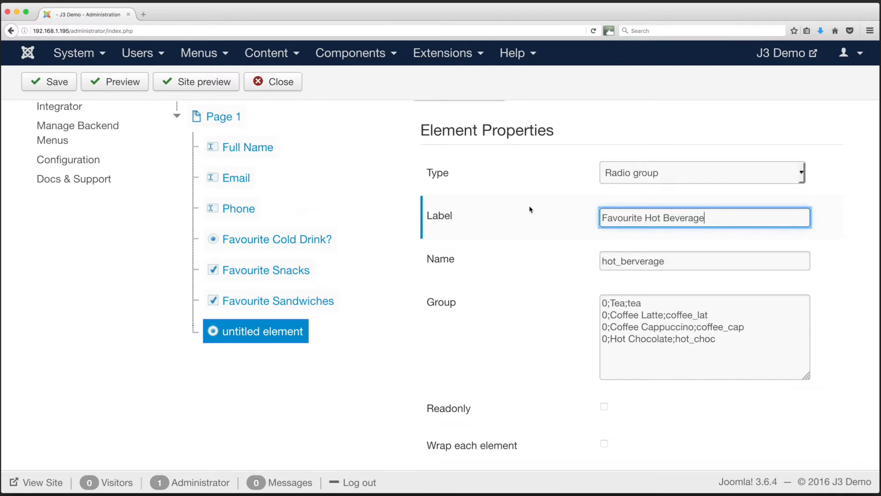
mouse_move(524, 221)
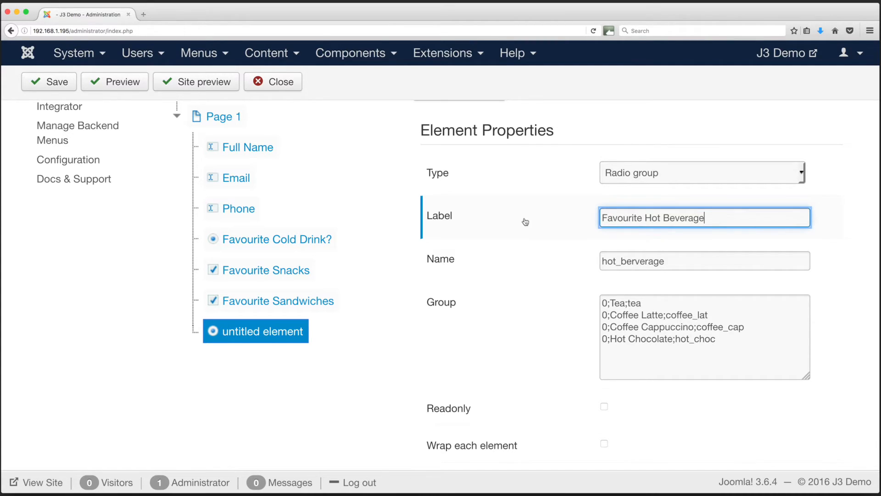
mouse_move(469, 308)
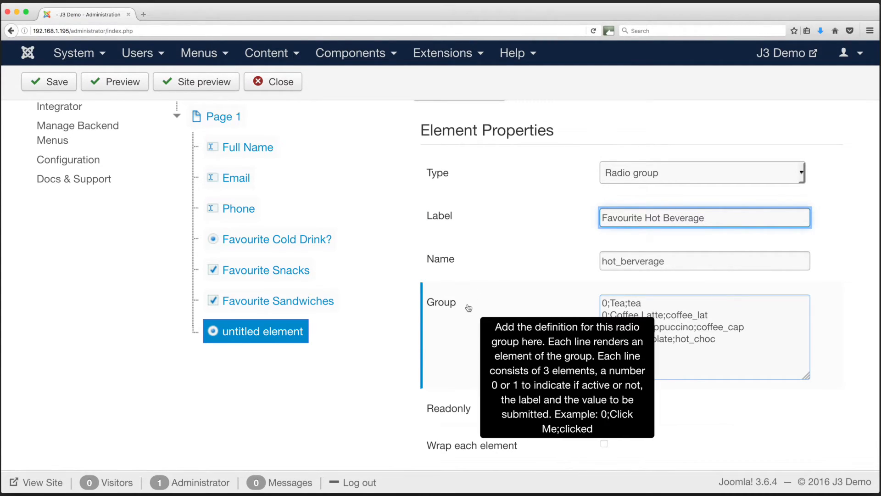
mouse_move(414, 304)
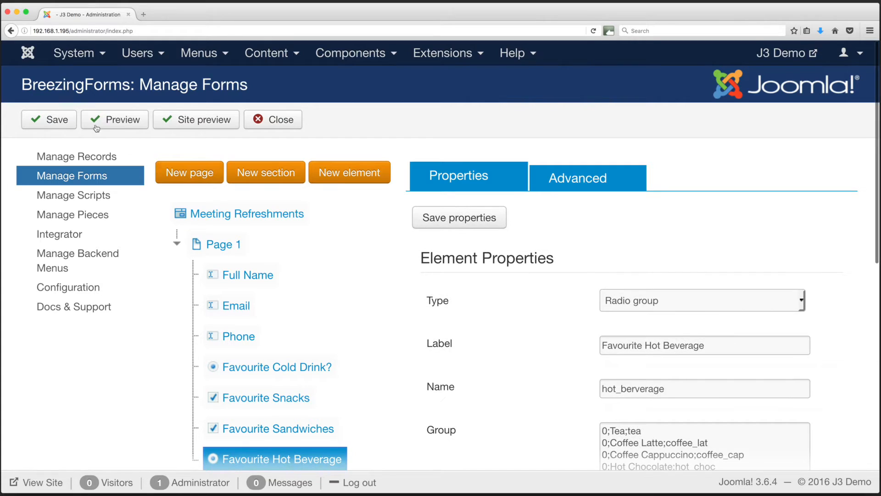
Select the Meeting Refreshments form node to show its form properties.
left_click(246, 213)
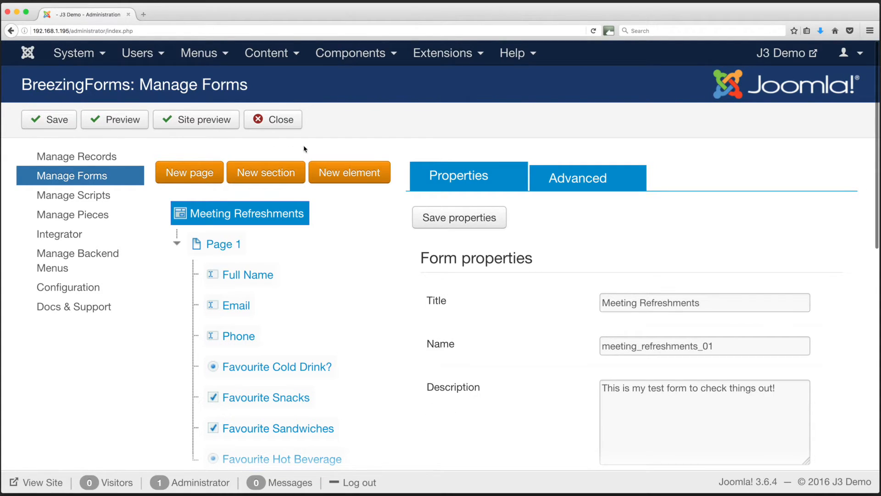
mouse_move(369, 227)
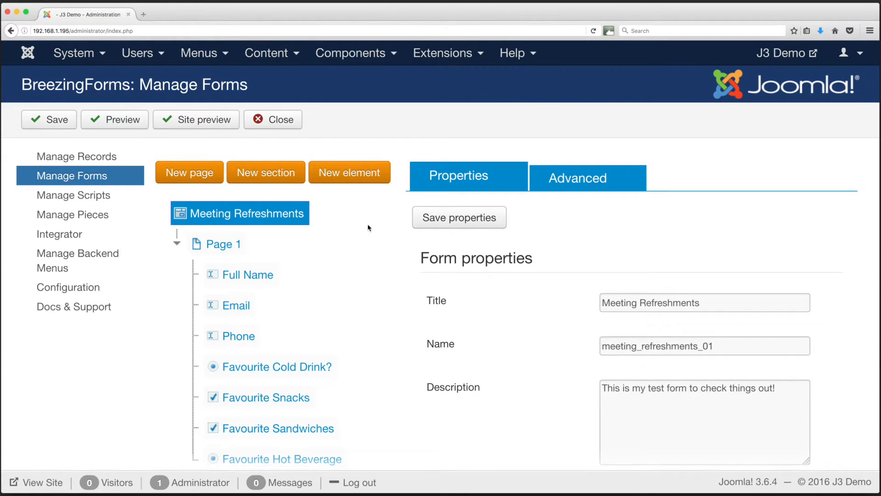
scroll("down", 3)
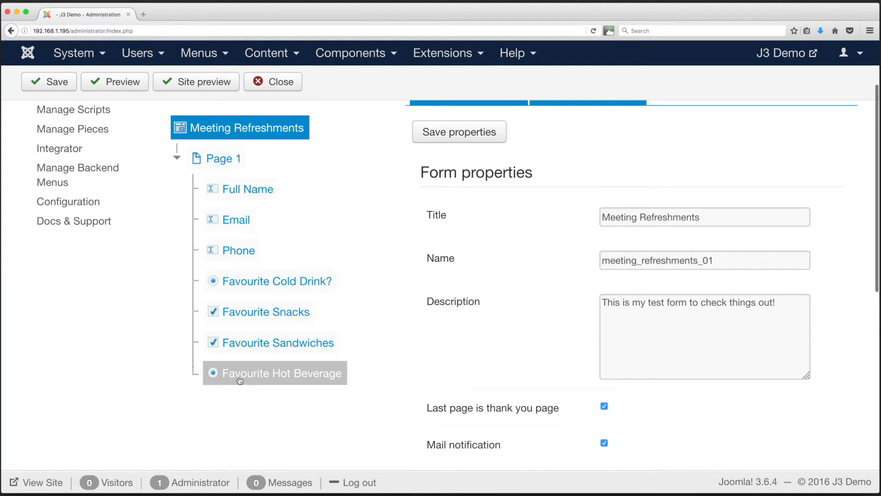
mouse_move(236, 240)
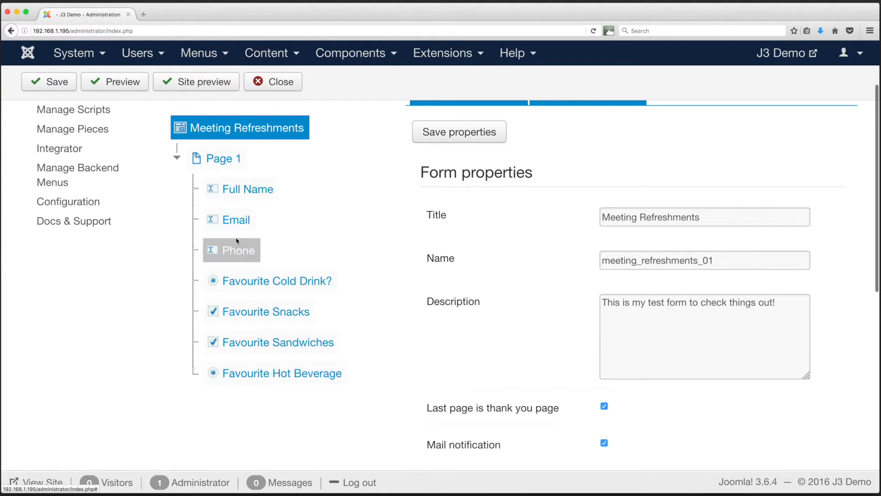
mouse_move(238, 136)
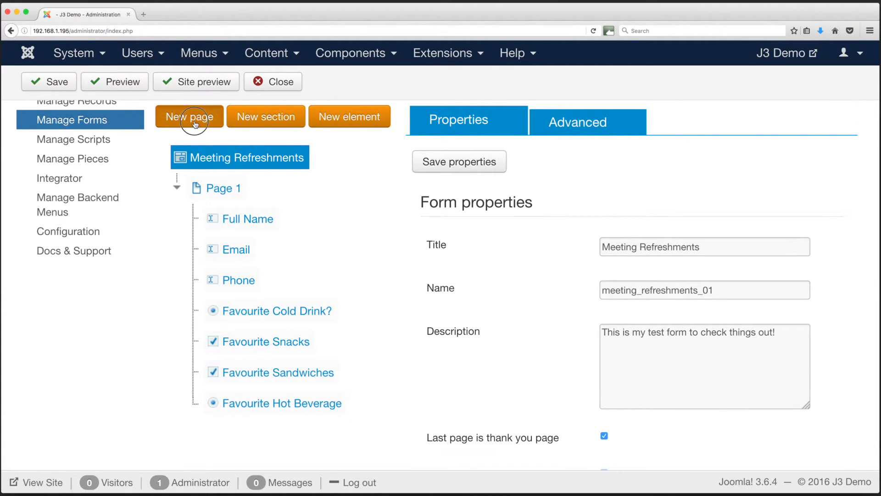
Create Page 2 under Meeting Refreshments and start editing its intro text.
left_click(189, 117)
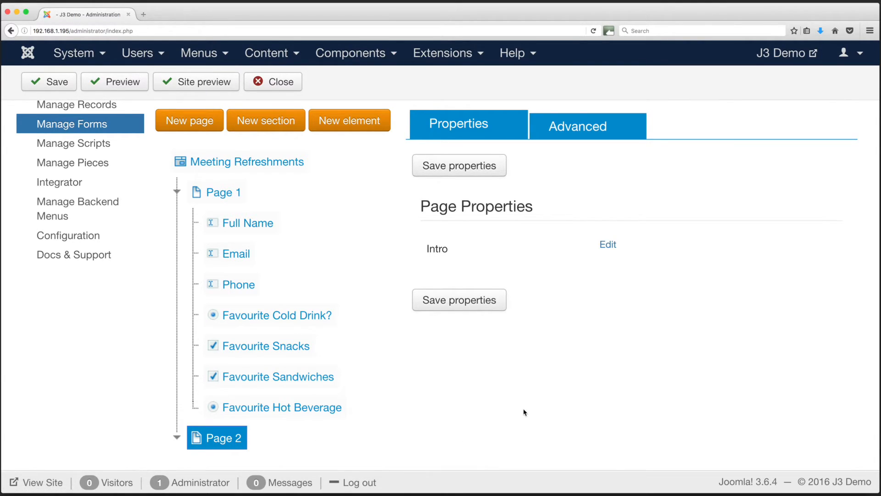
mouse_move(586, 364)
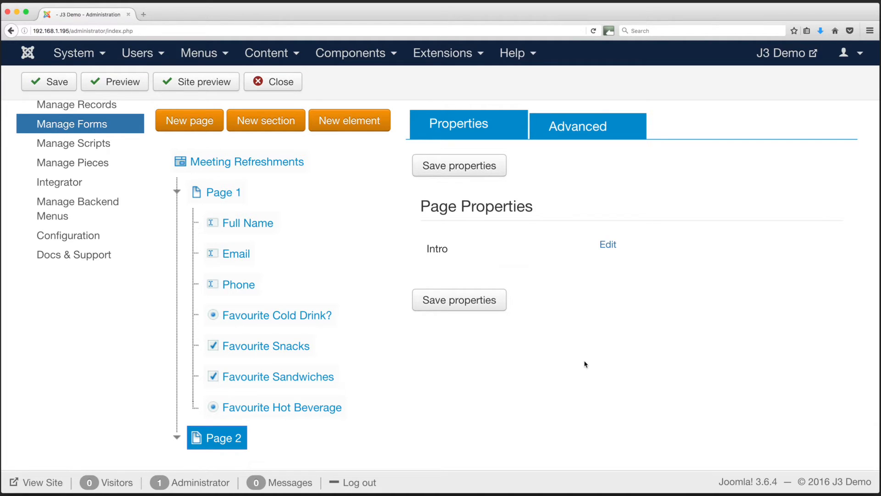
mouse_move(608, 247)
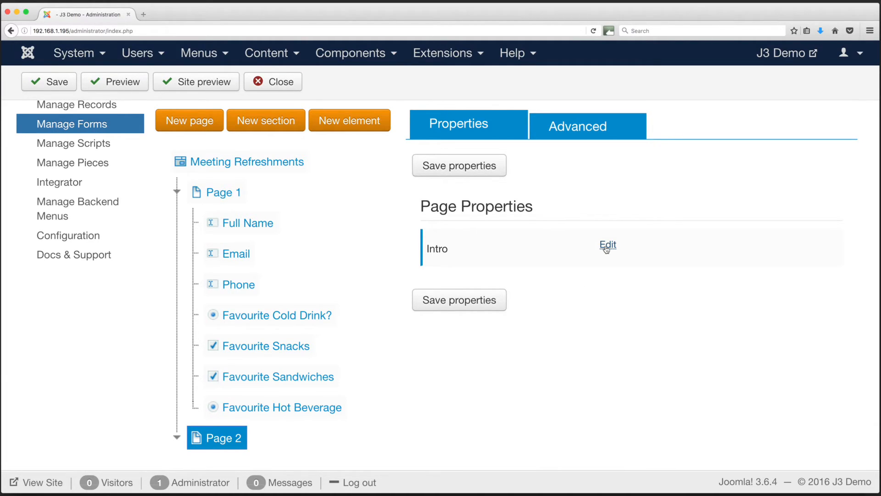
left_click(607, 244)
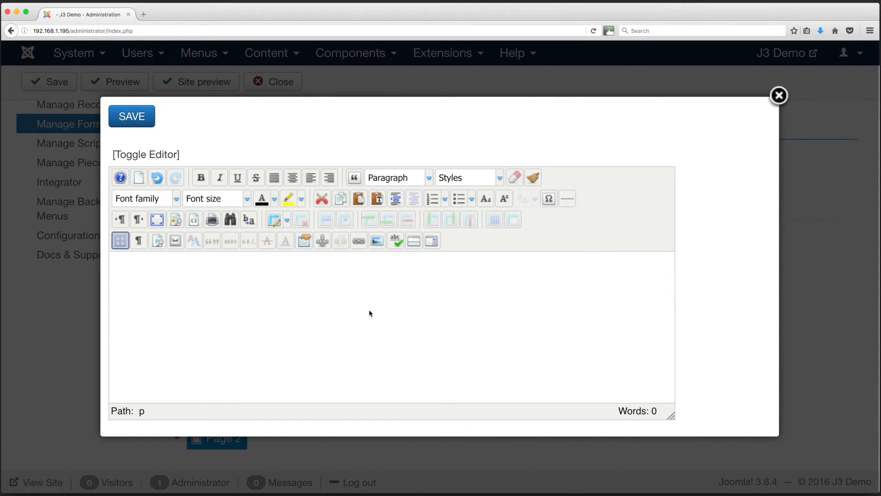
Write Thank you! as Page 2's intro and save the page properties.
type("Thank y")
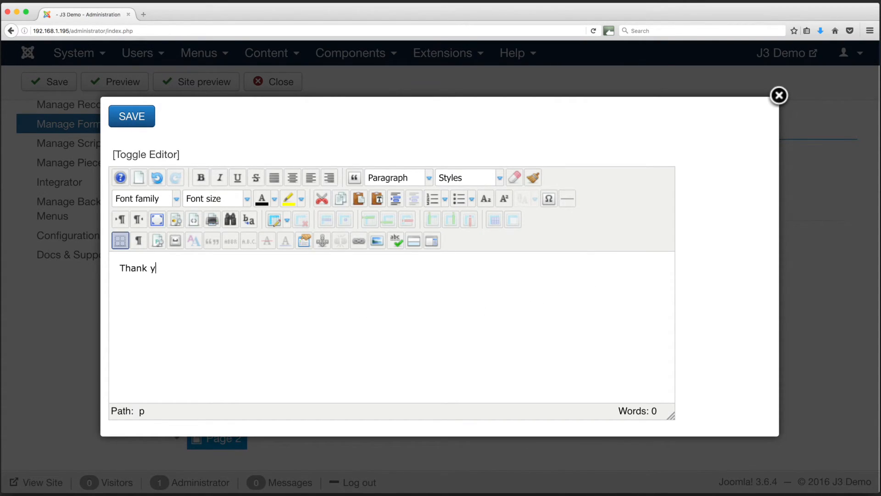
type("ou!")
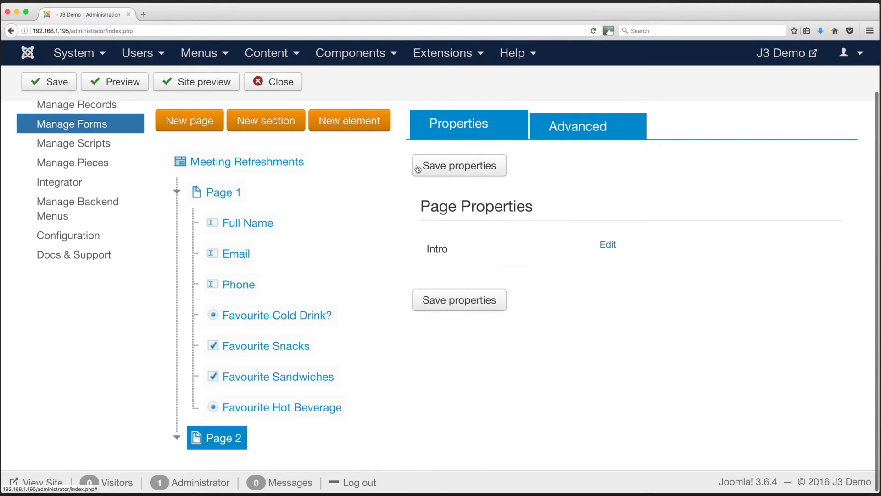
left_click(459, 165)
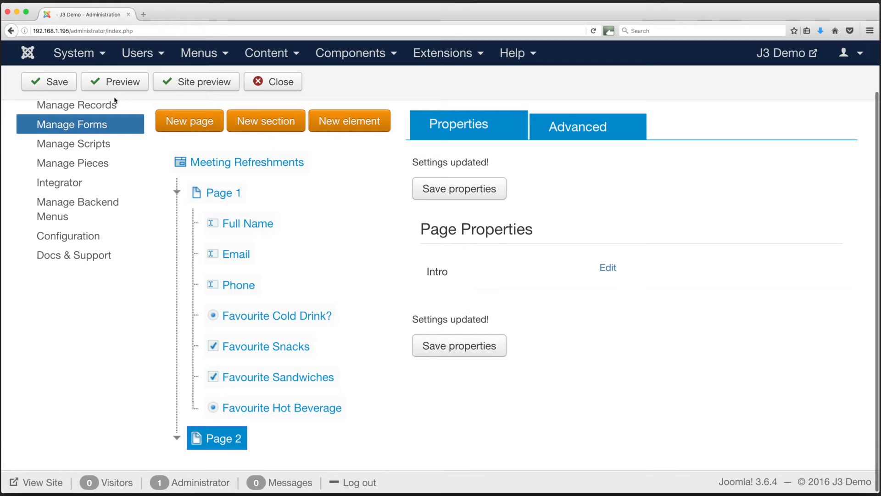
Save the whole form and try reordering Favourite Hot Beverage within the page.
left_click(247, 162)
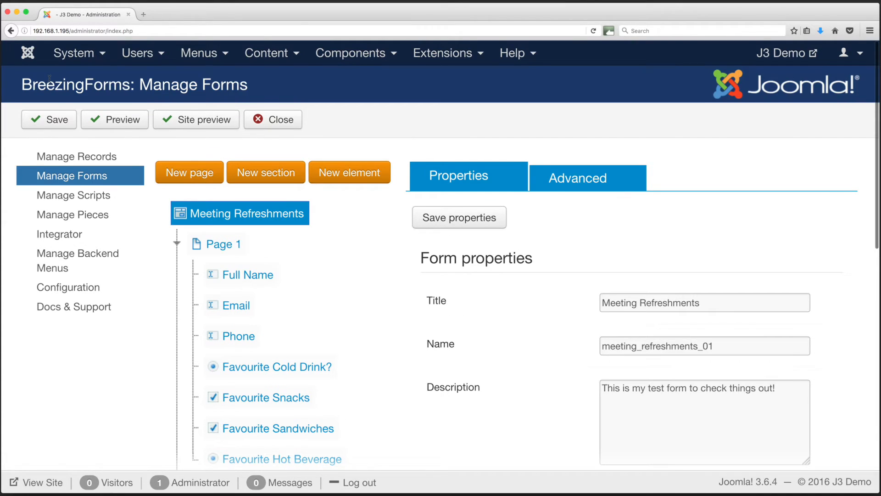
mouse_move(396, 272)
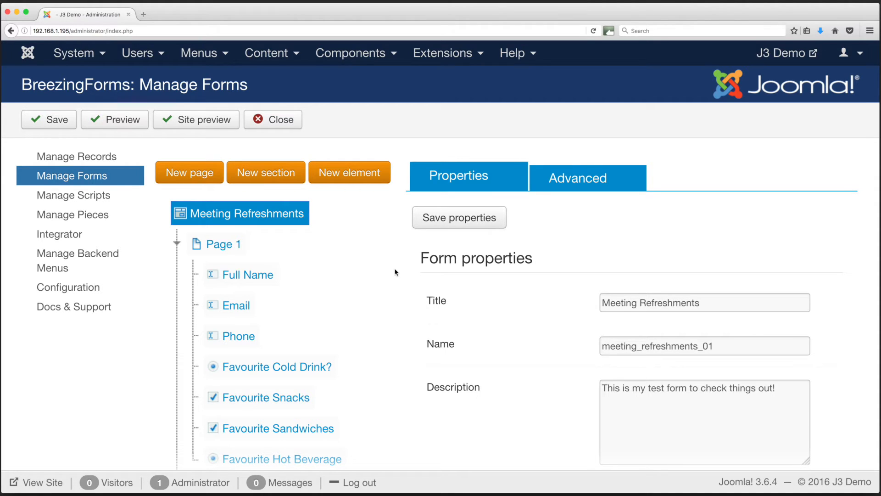
scroll("down", 3)
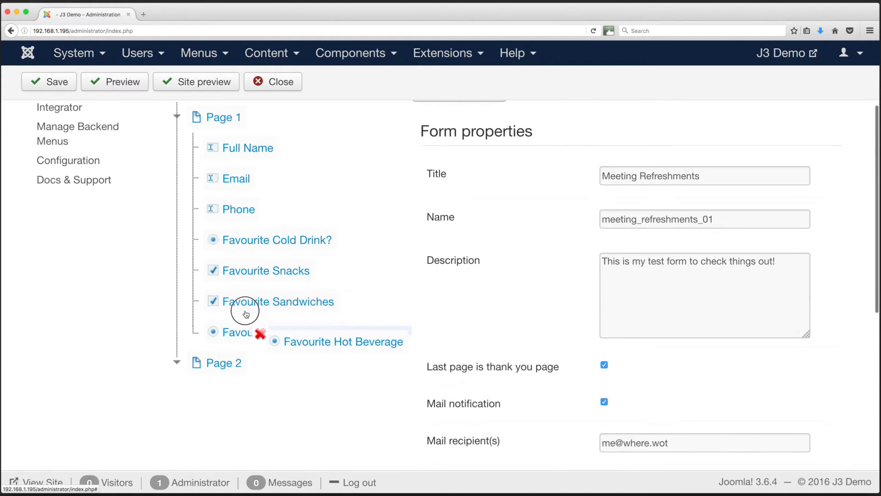
left_click_drag(246, 313, 242, 233)
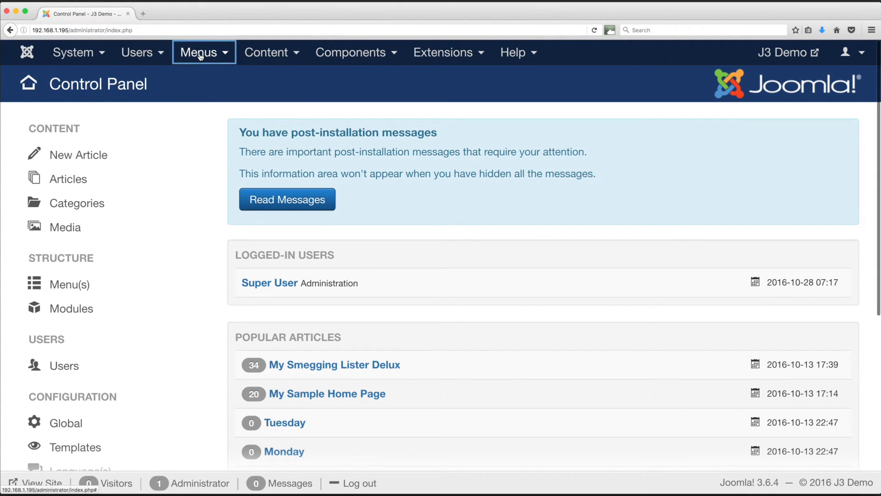
Go to Menus > Main Menu and start a new menu item.
left_click(198, 51)
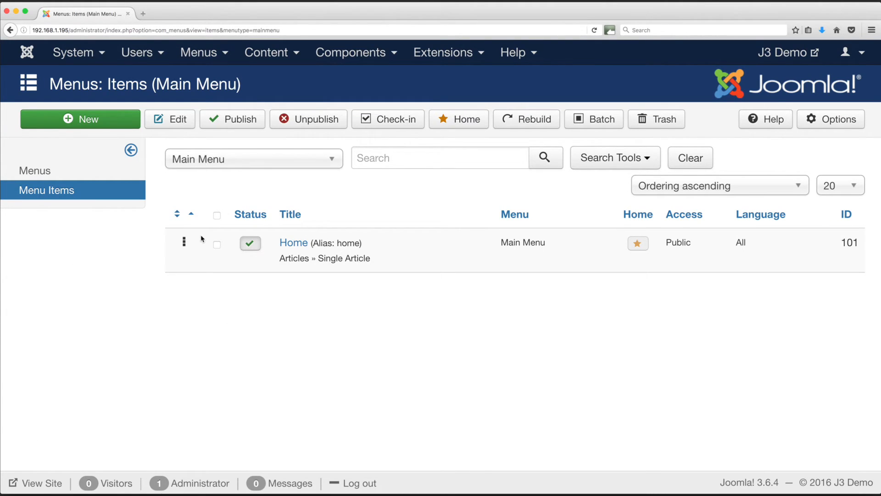
mouse_move(214, 326)
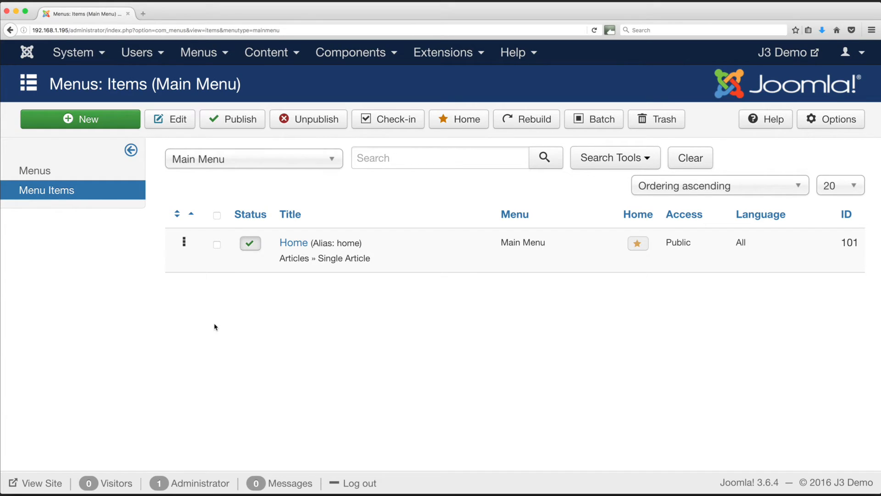
mouse_move(213, 325)
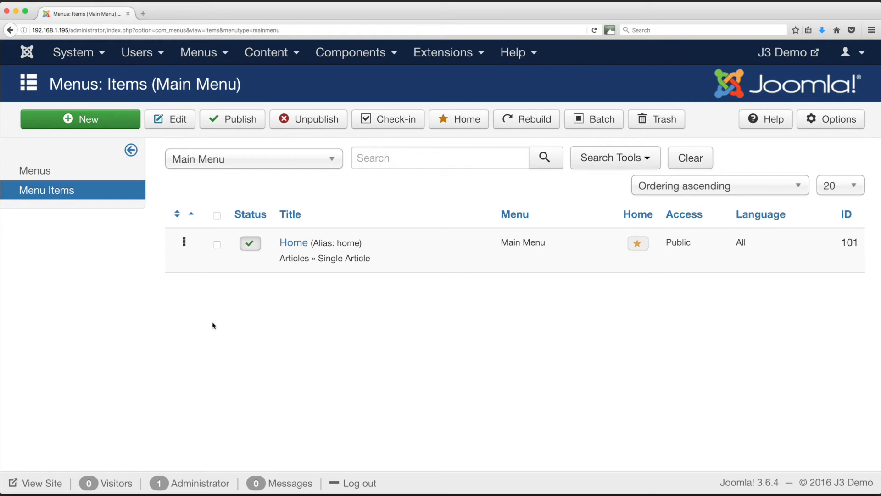
left_click(89, 118)
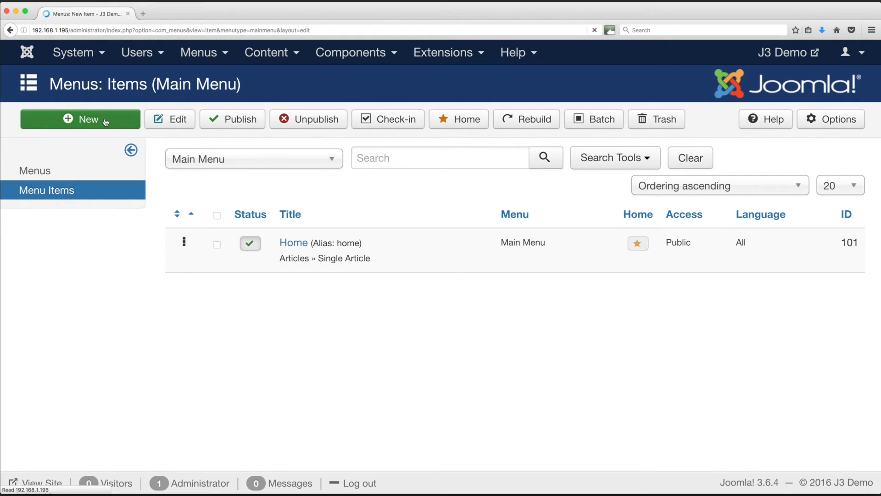
Title the new menu item My Test Form using the suggested entry.
left_click(88, 118)
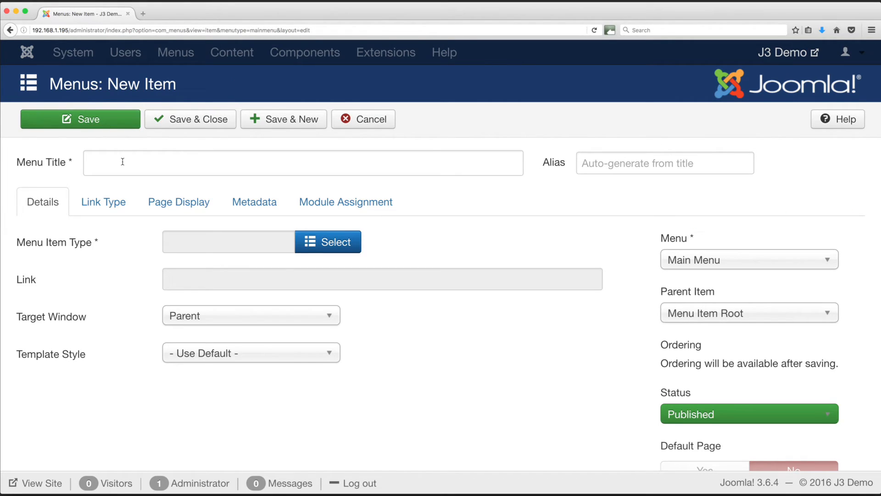
left_click(302, 165)
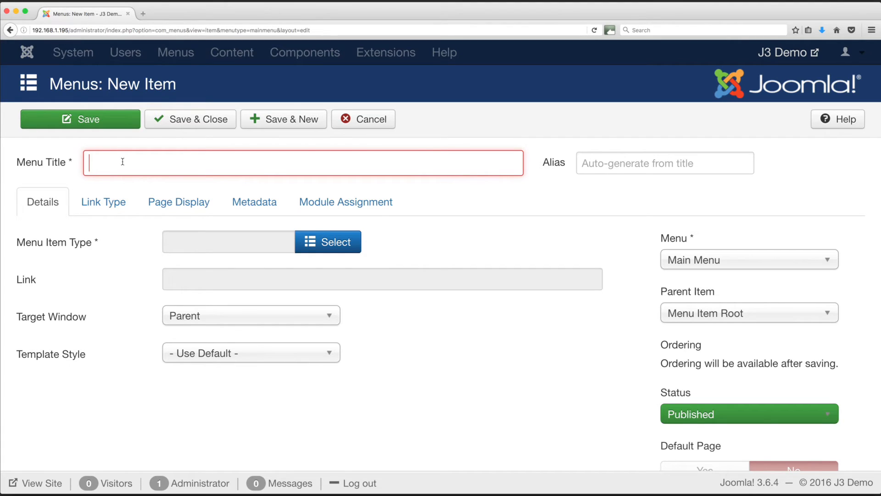
type("Test Form")
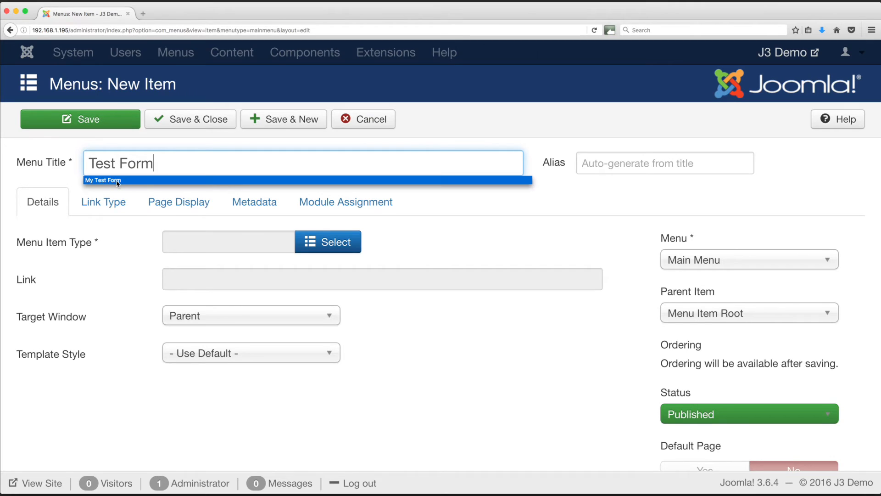
left_click(103, 180)
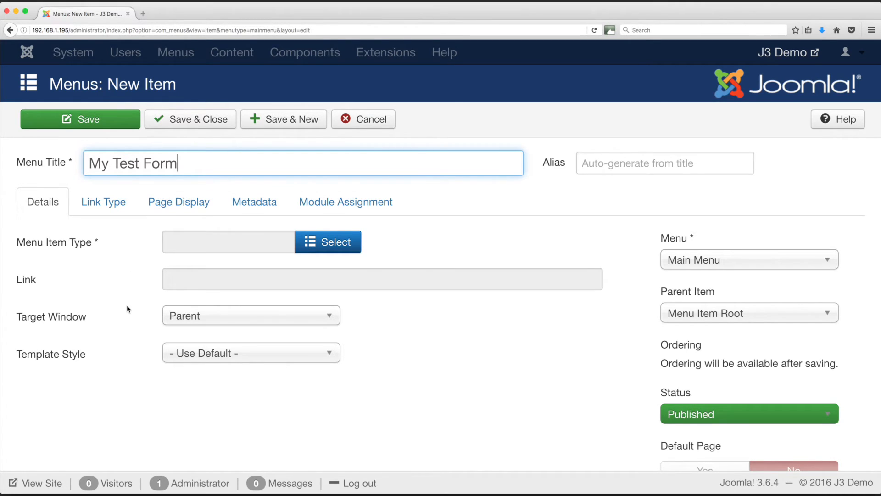
mouse_move(329, 242)
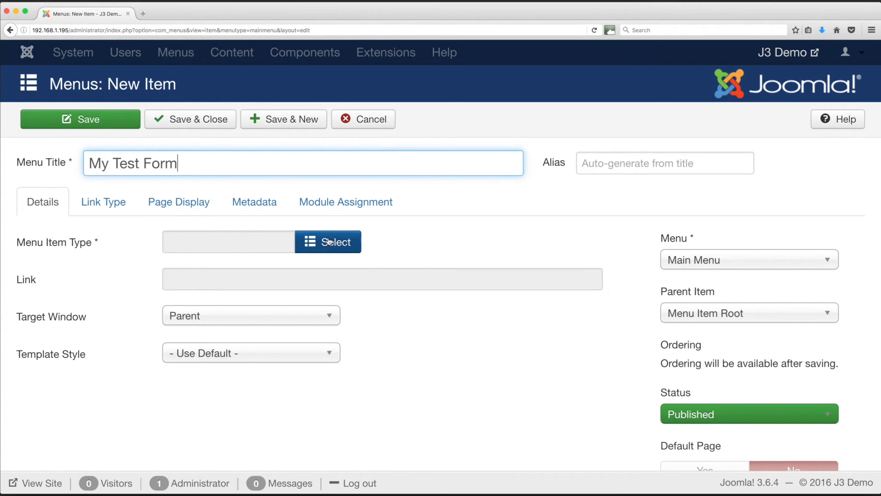
Set the menu item type to BreezingForms Add Form.
left_click(328, 241)
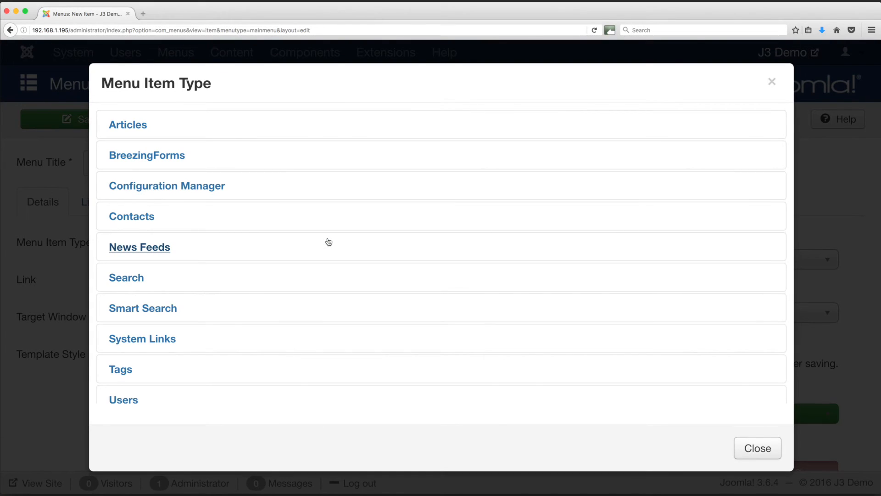
mouse_move(173, 161)
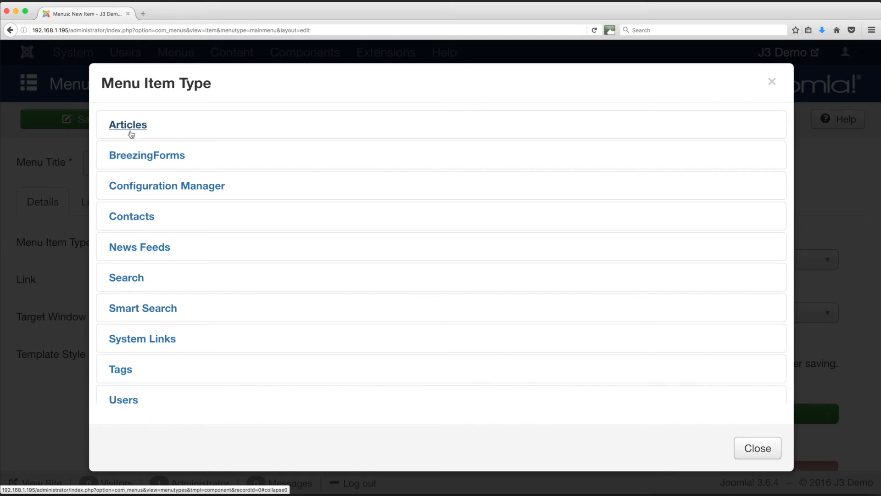
left_click(146, 155)
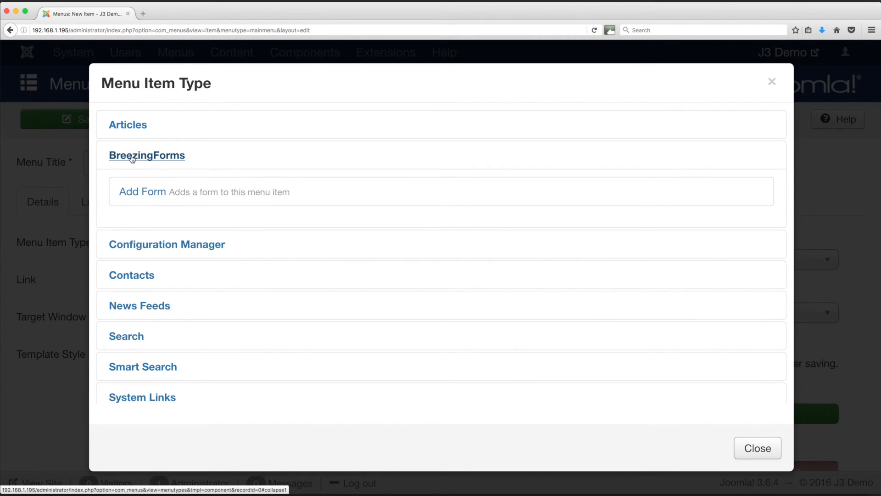
mouse_move(134, 193)
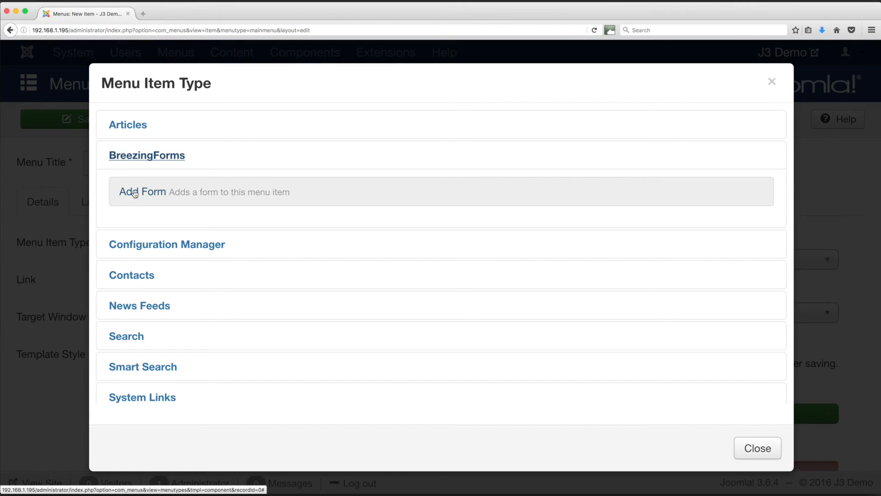
left_click(143, 192)
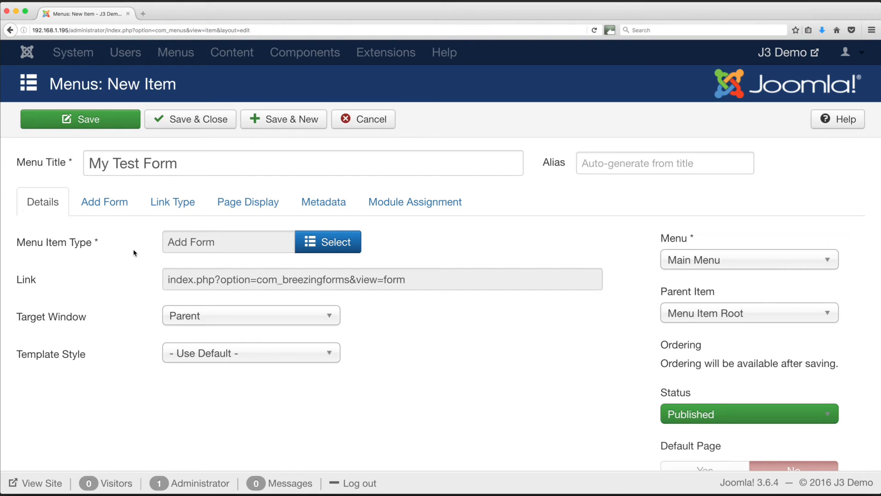
Set the menu item's Form name to meeting_refreshments_01, save it, and go to the front-end site.
left_click(104, 201)
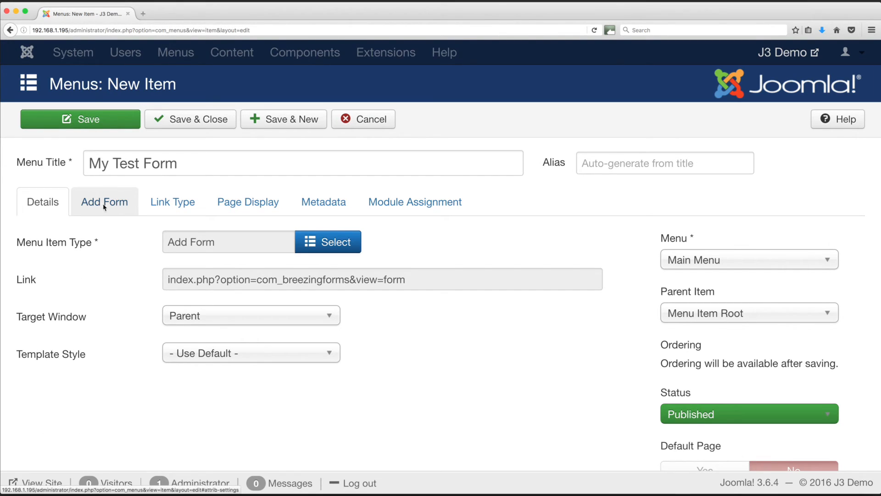
left_click(105, 201)
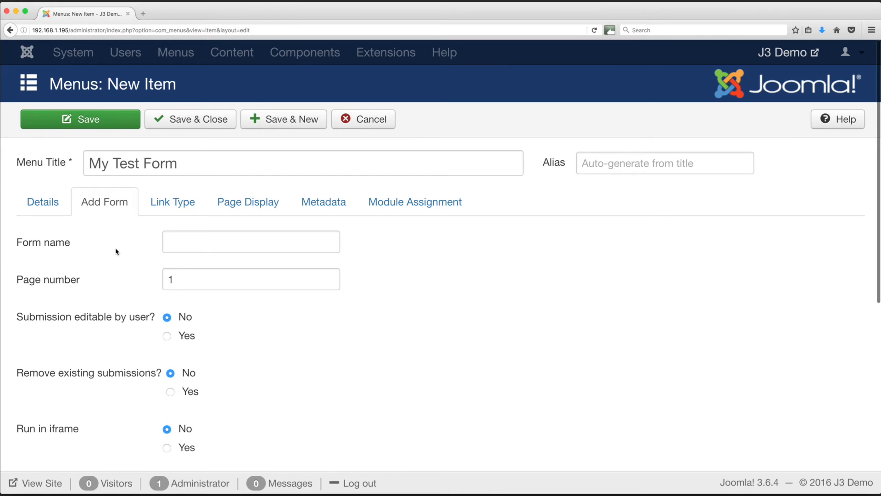
mouse_move(47, 248)
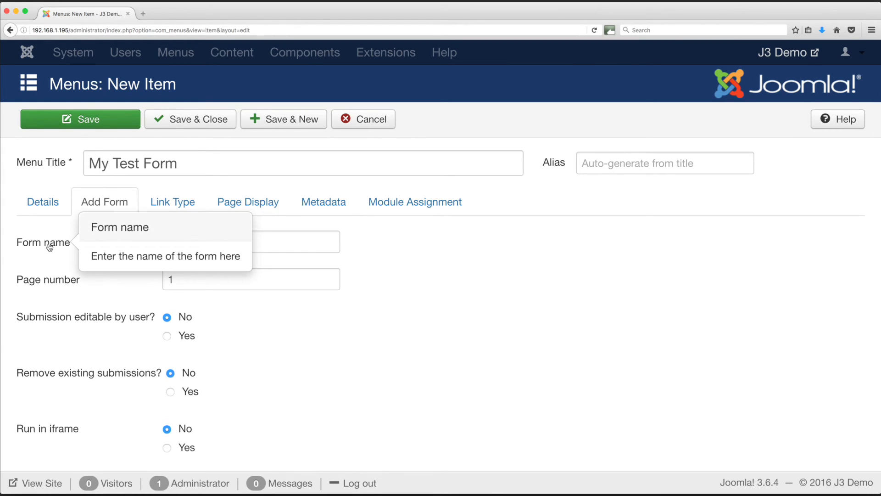
mouse_move(102, 276)
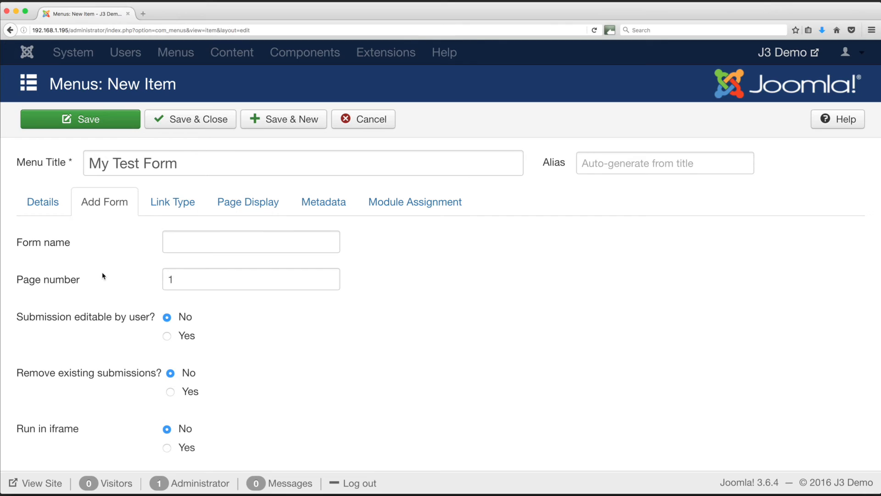
left_click(251, 242)
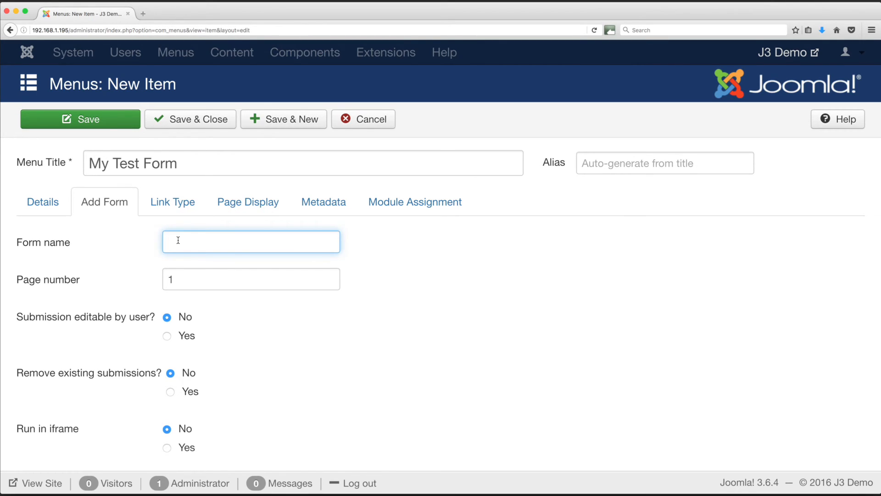
type("meeting_refreshments_01")
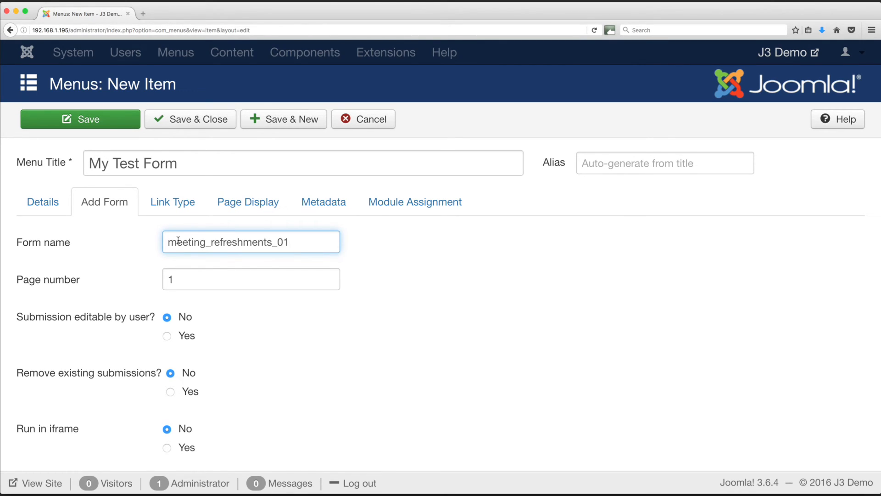
mouse_move(384, 285)
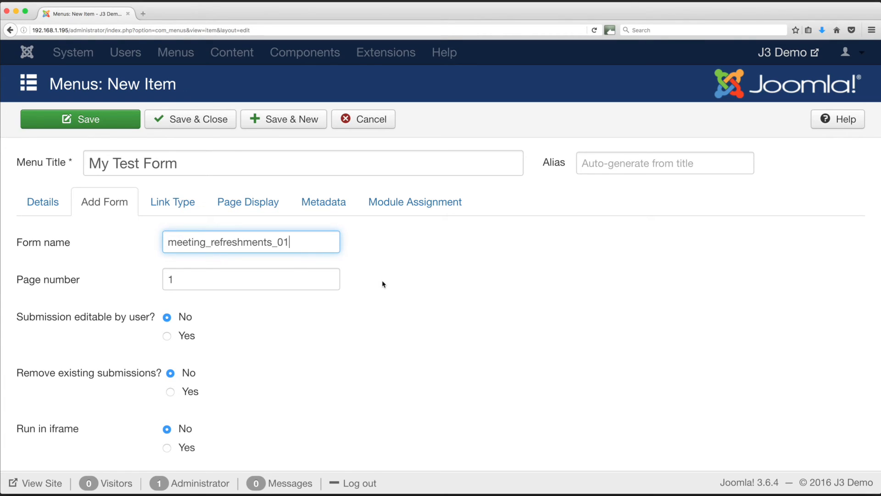
left_click(85, 119)
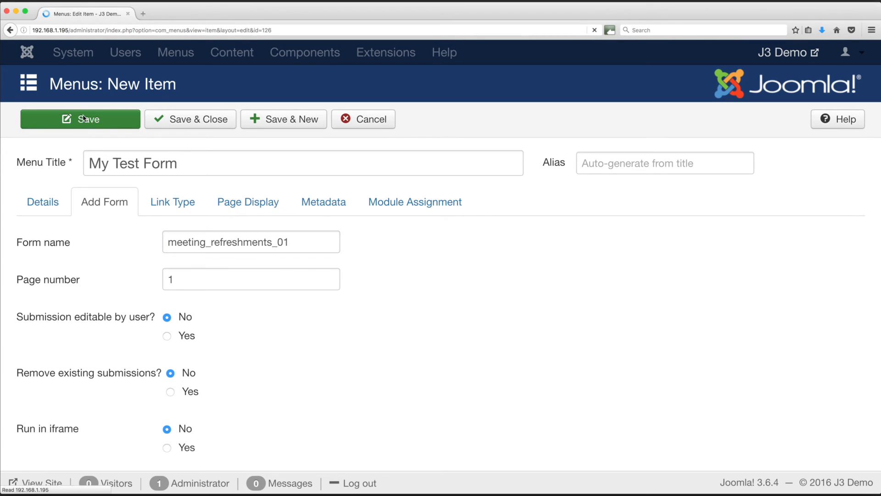
left_click(80, 119)
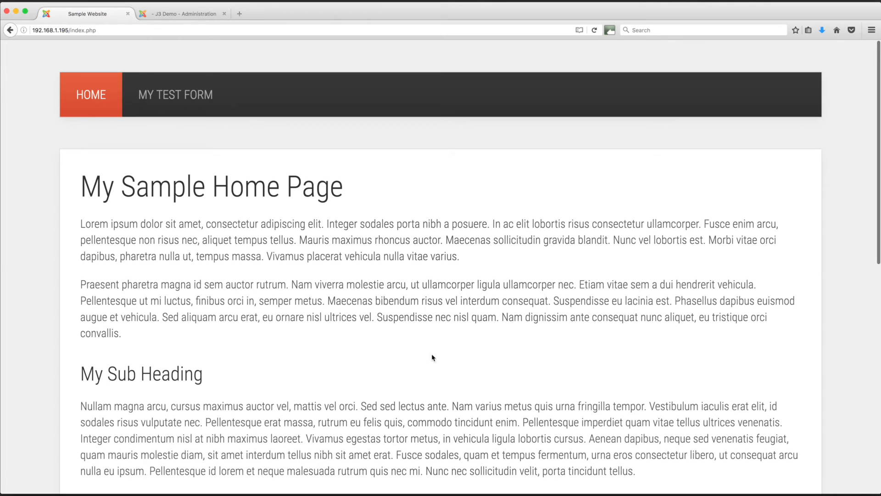
On the My Test Form page, choose Grapefruit Juice as cold drink after trying Orange and Apple Juice.
left_click(176, 94)
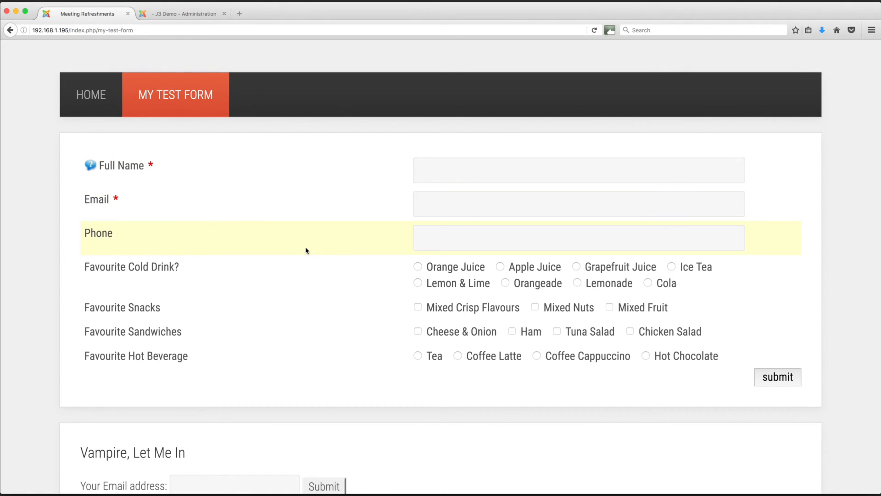
mouse_move(91, 168)
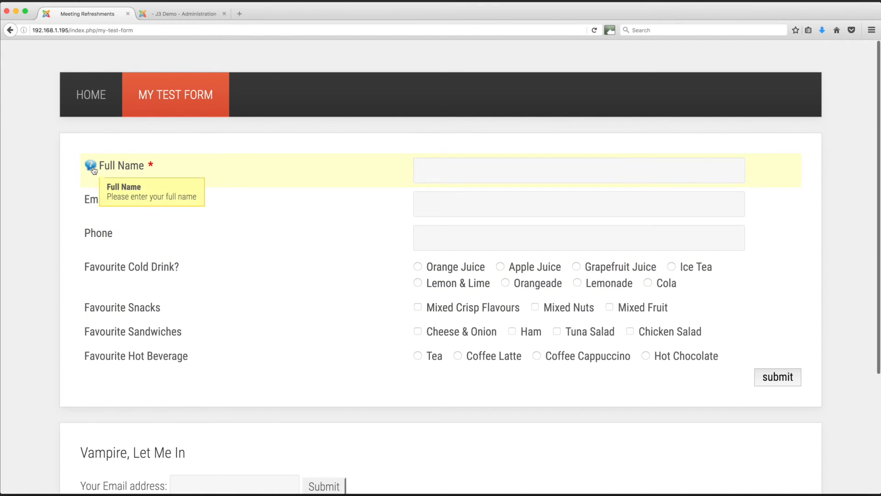
mouse_move(262, 281)
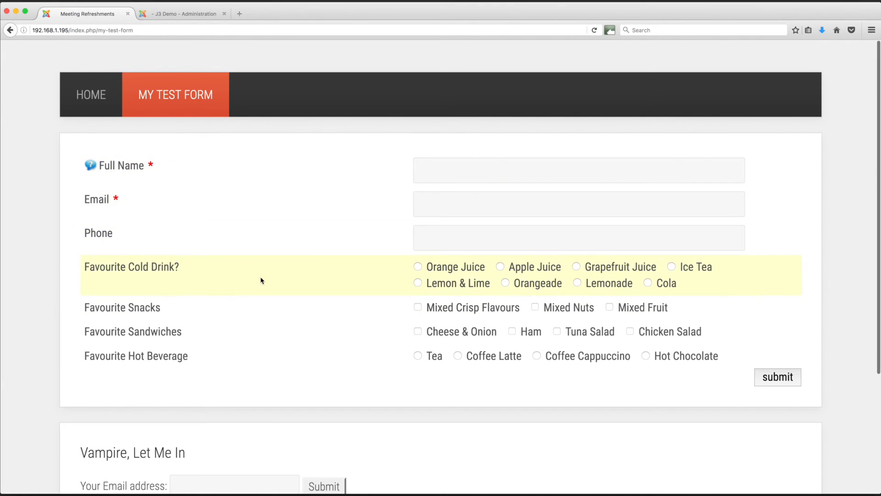
left_click(418, 266)
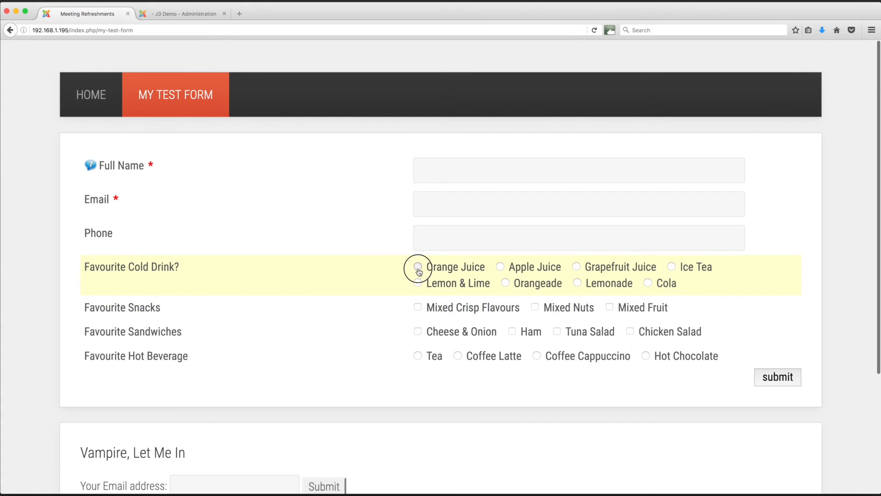
left_click(500, 266)
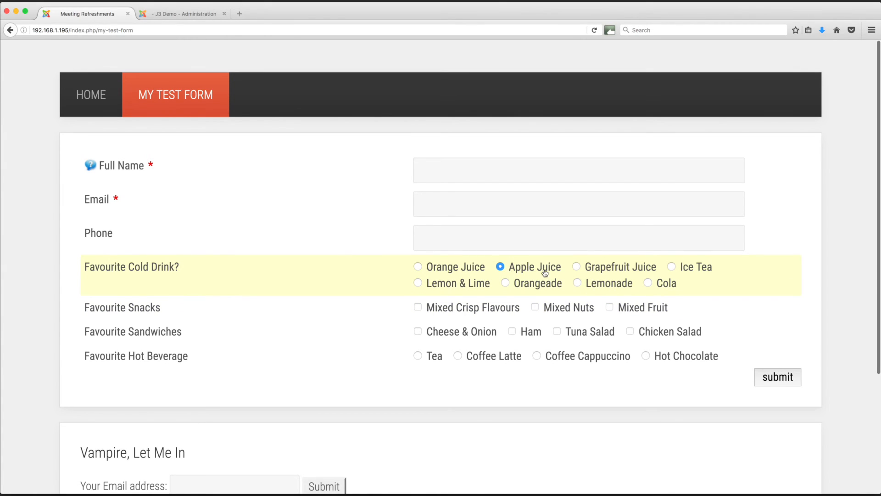
left_click(577, 266)
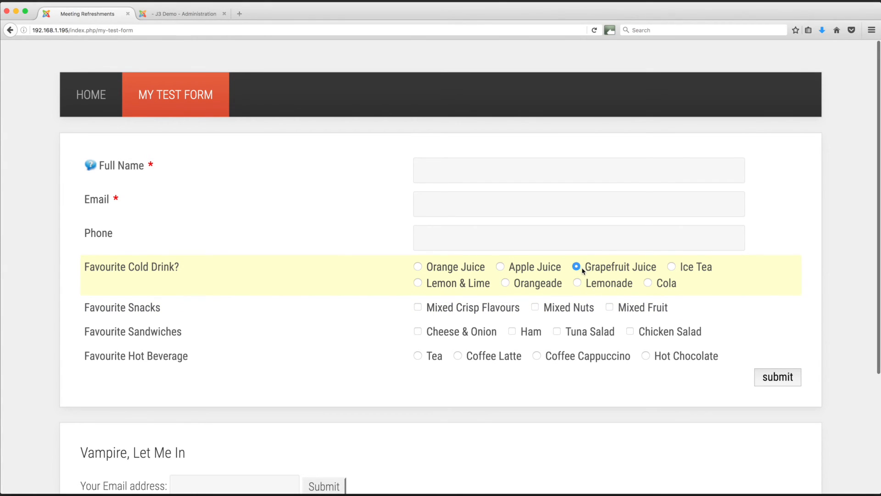
Tick Mixed Crisp Flavours, Mixed Nuts, Ham and Chicken Salad, and choose Coffee Cappuccino as hot beverage.
left_click(418, 306)
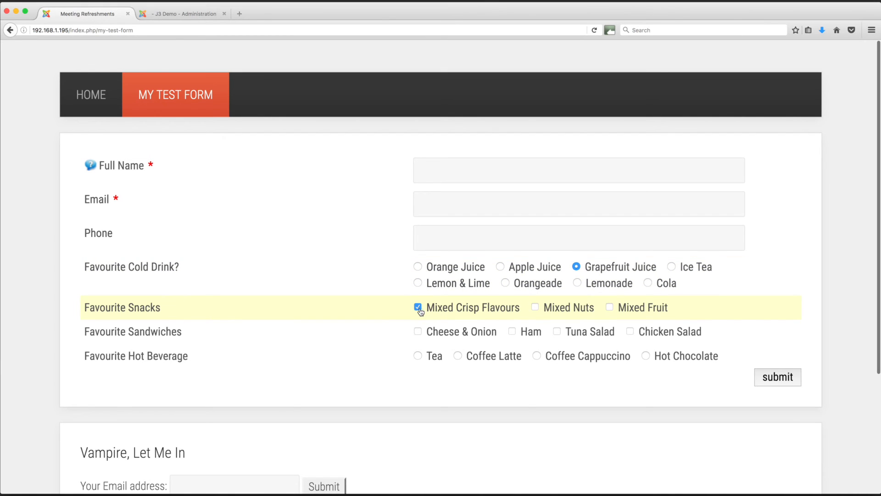
left_click(534, 307)
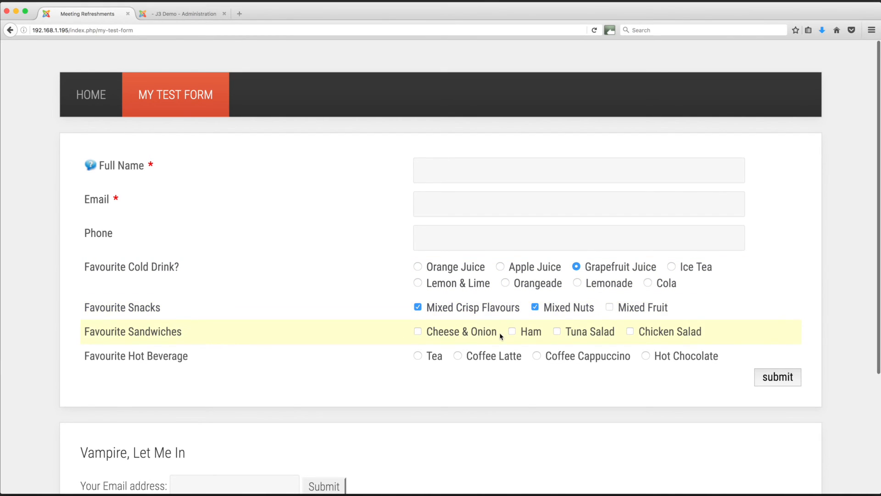
left_click(513, 331)
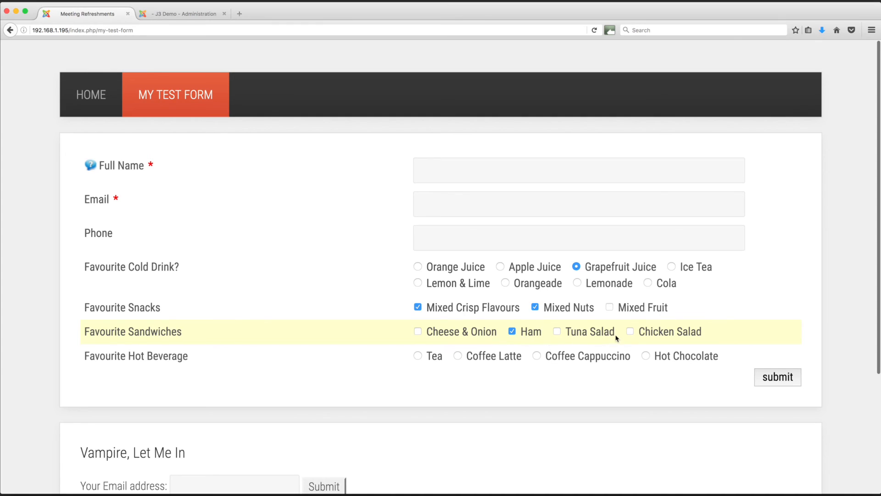
left_click(630, 331)
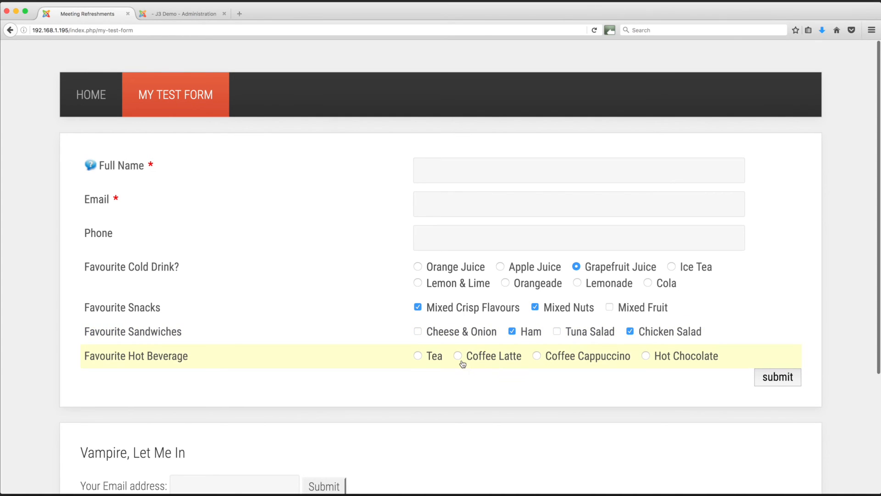
left_click(457, 357)
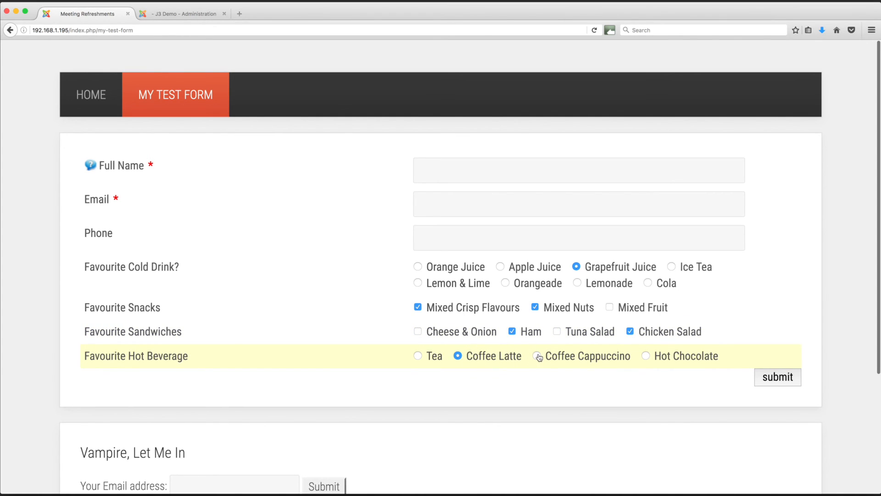
left_click(537, 356)
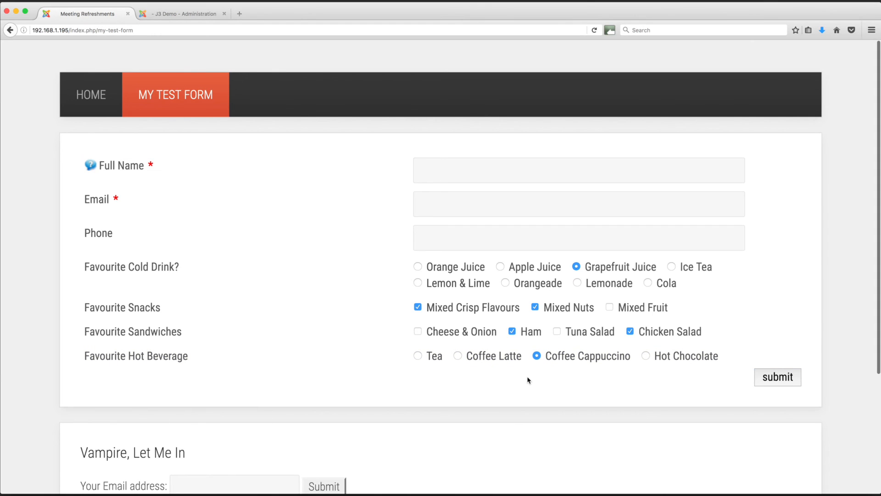